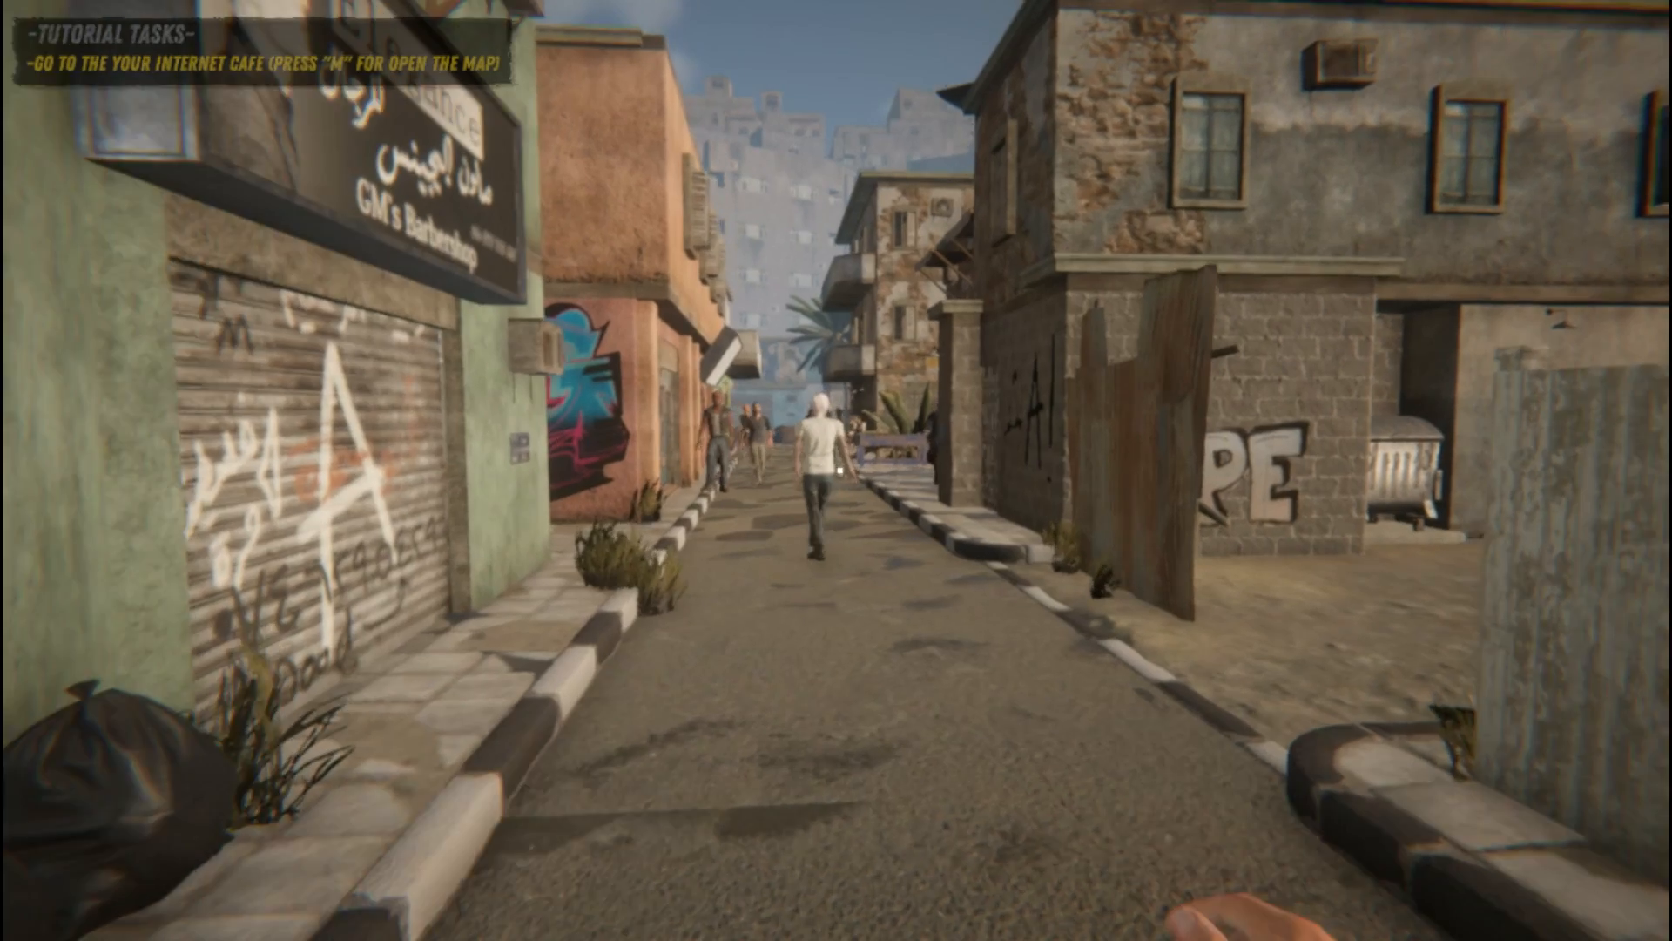
Step: Expand HKEY_CURRENT_USER and scroll to the Cheesecake Dev > Internet Cafe Simulator 2 key
key(w)
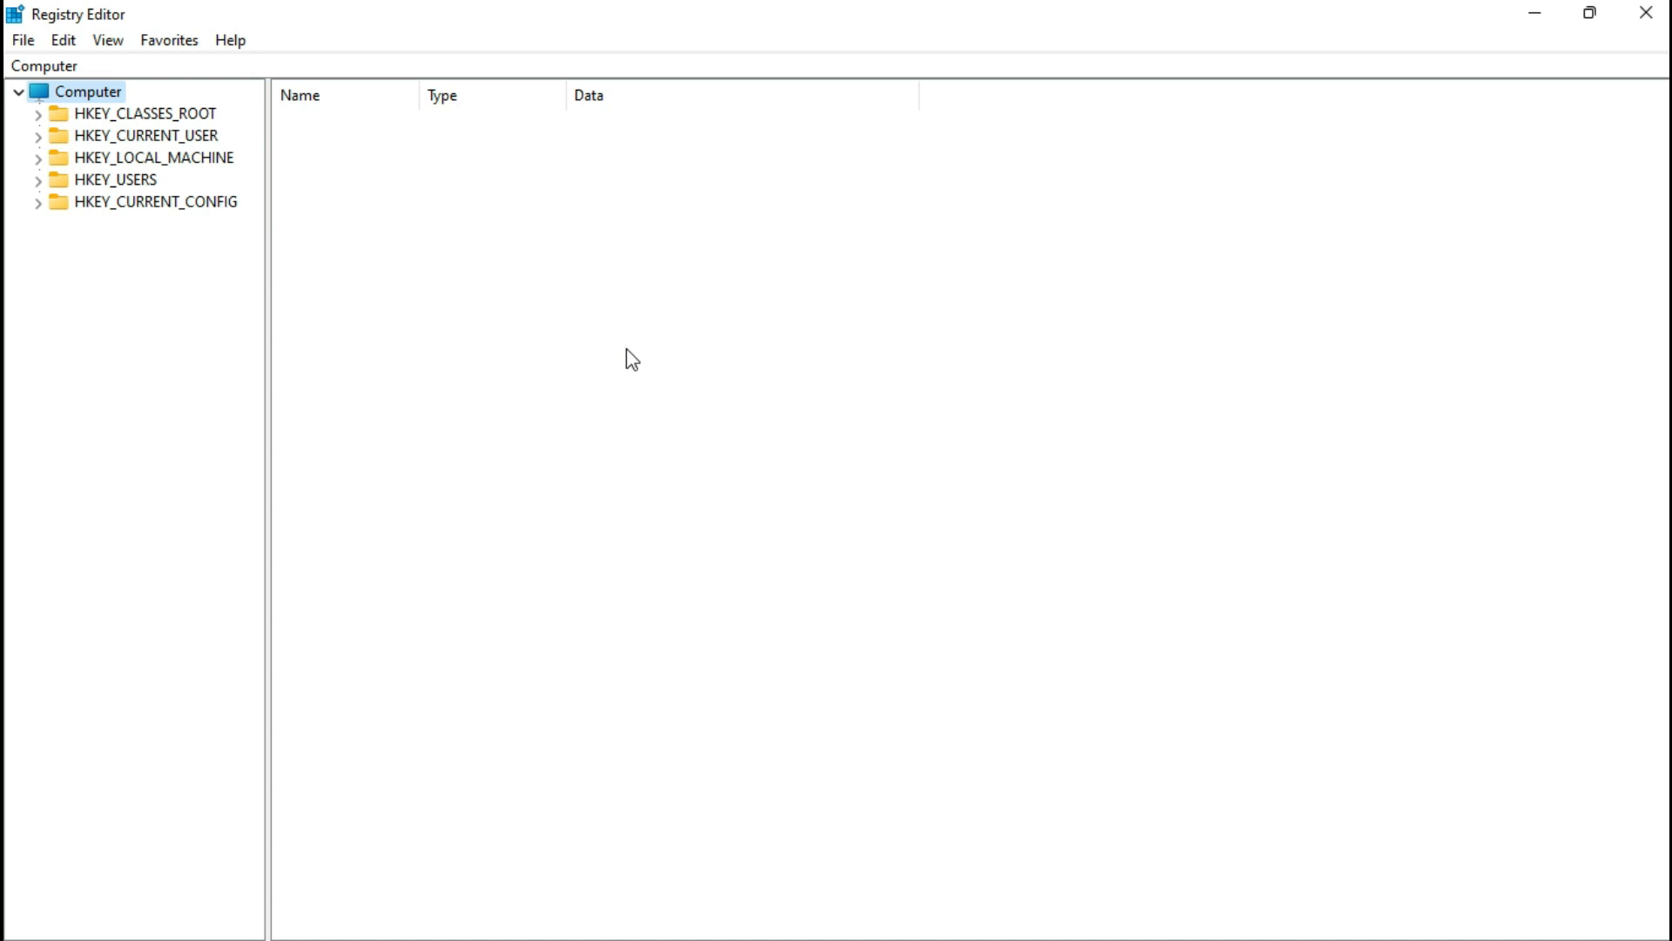
mouse_move(306, 370)
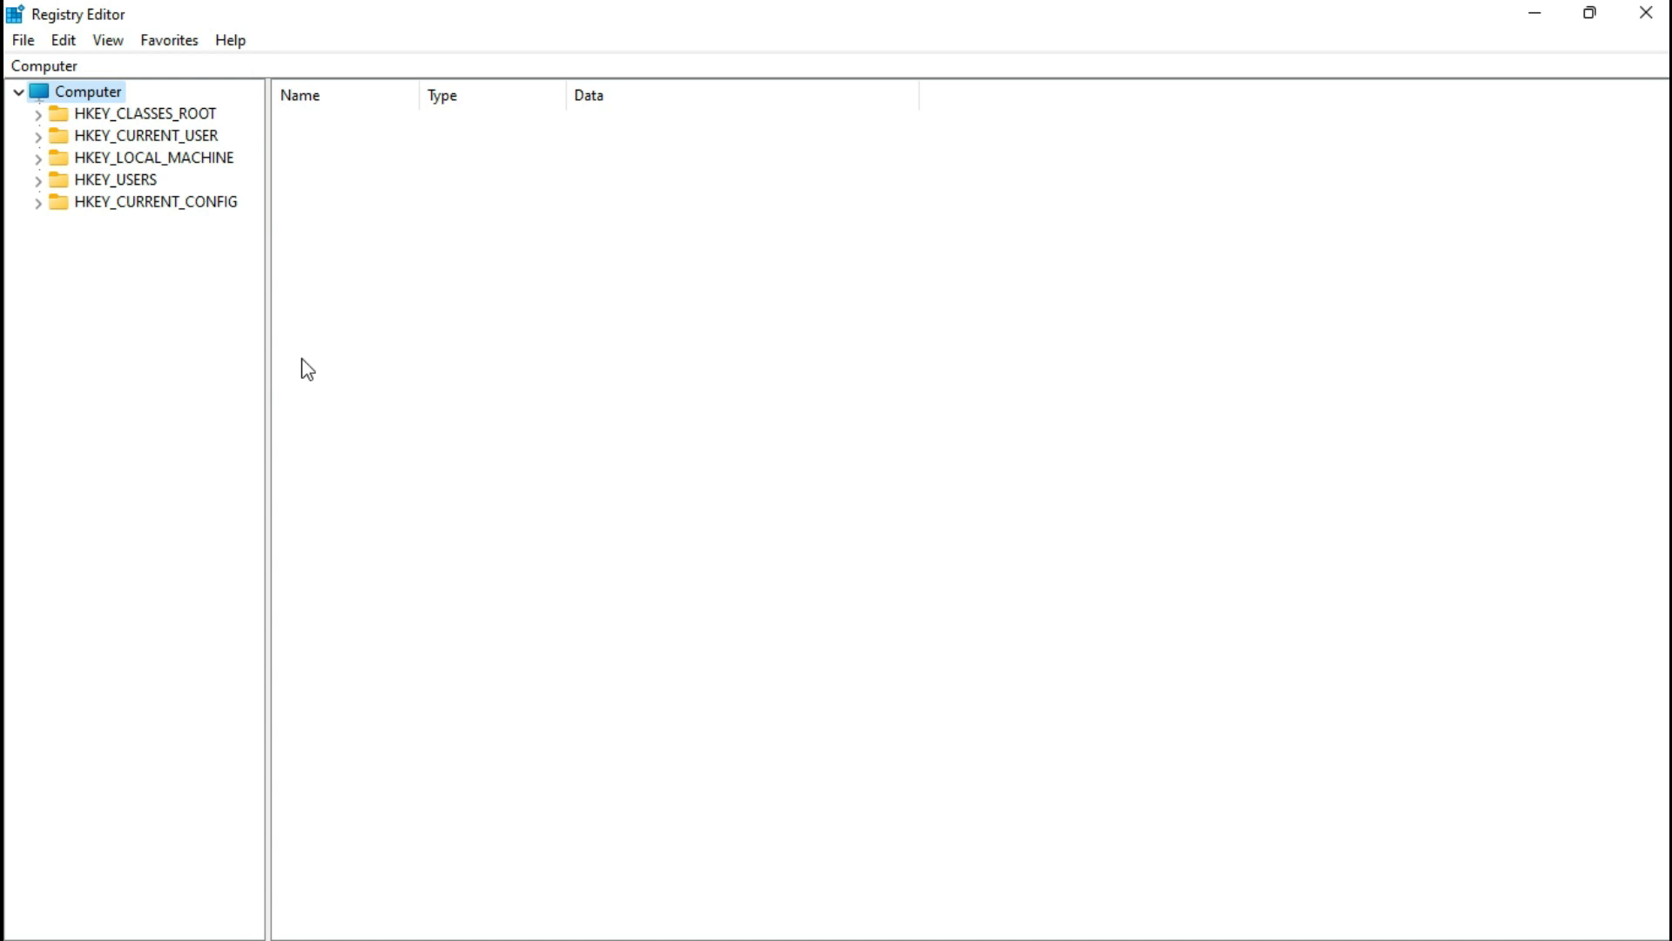
click(38, 134)
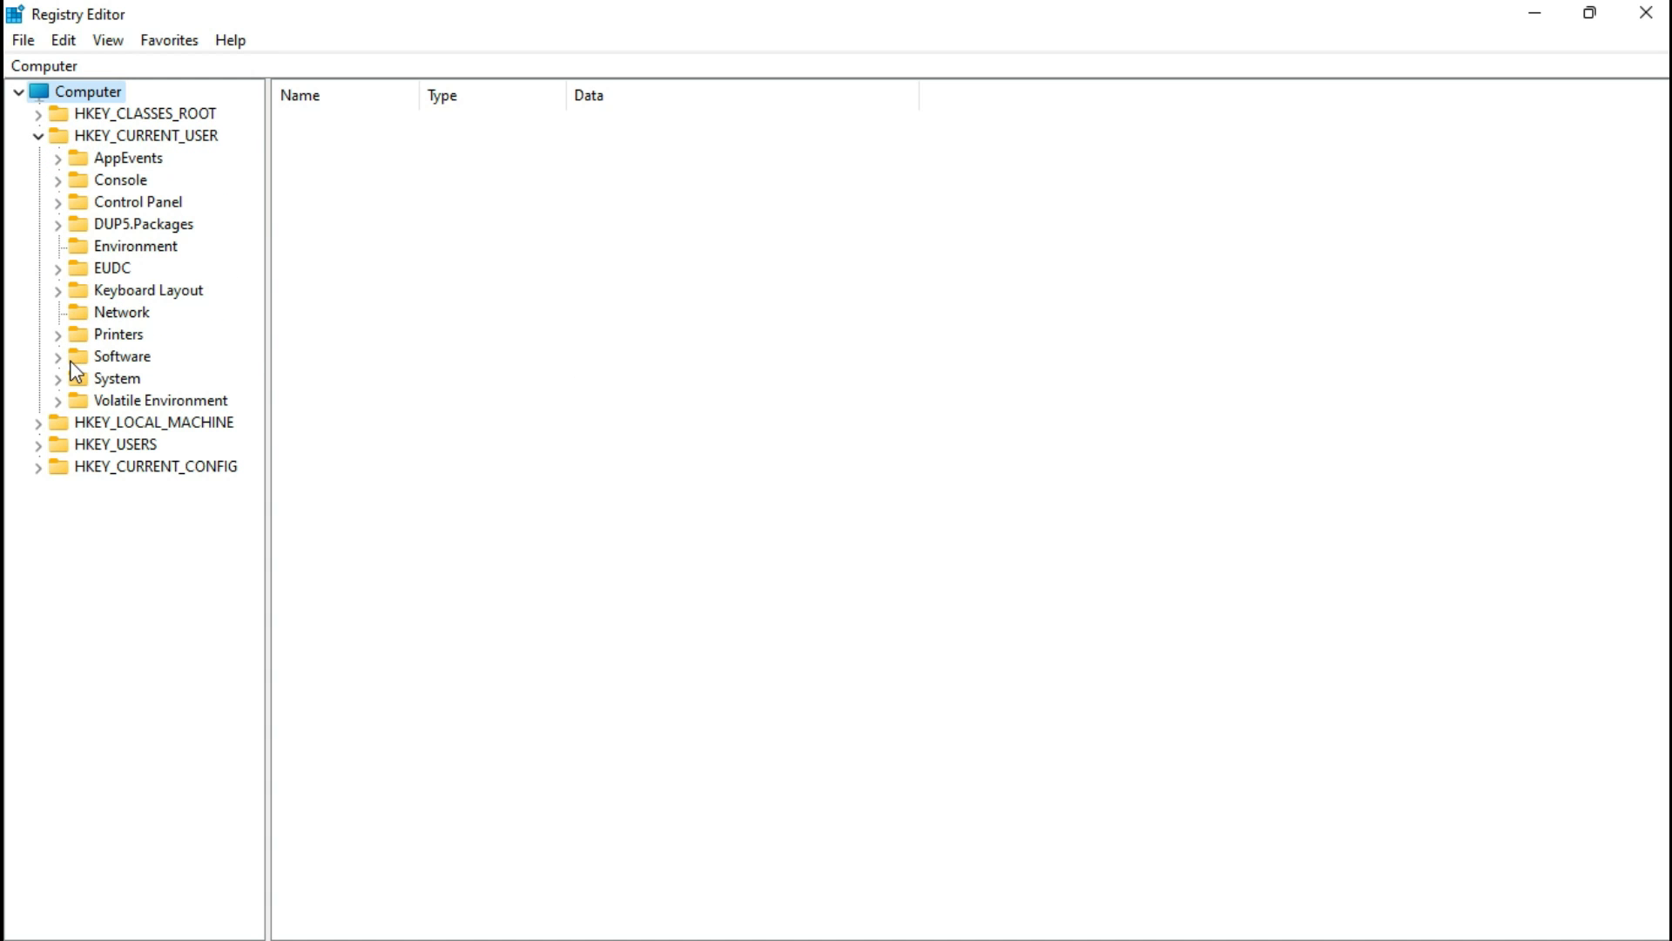
scroll(down, 3)
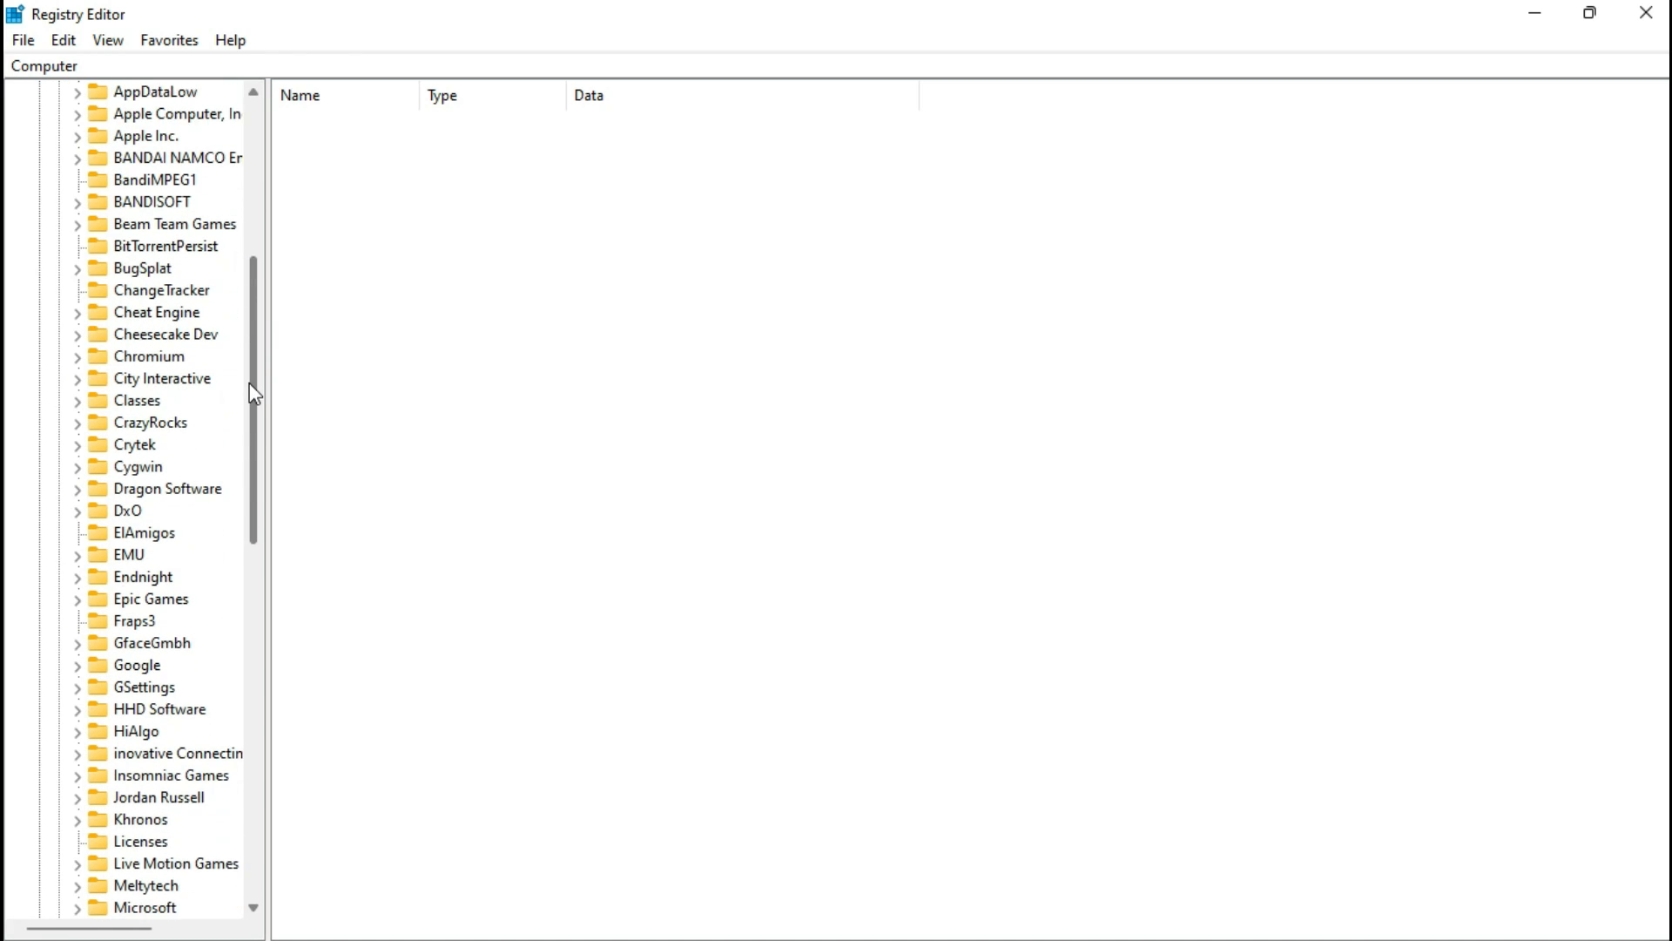
scroll(down, 3)
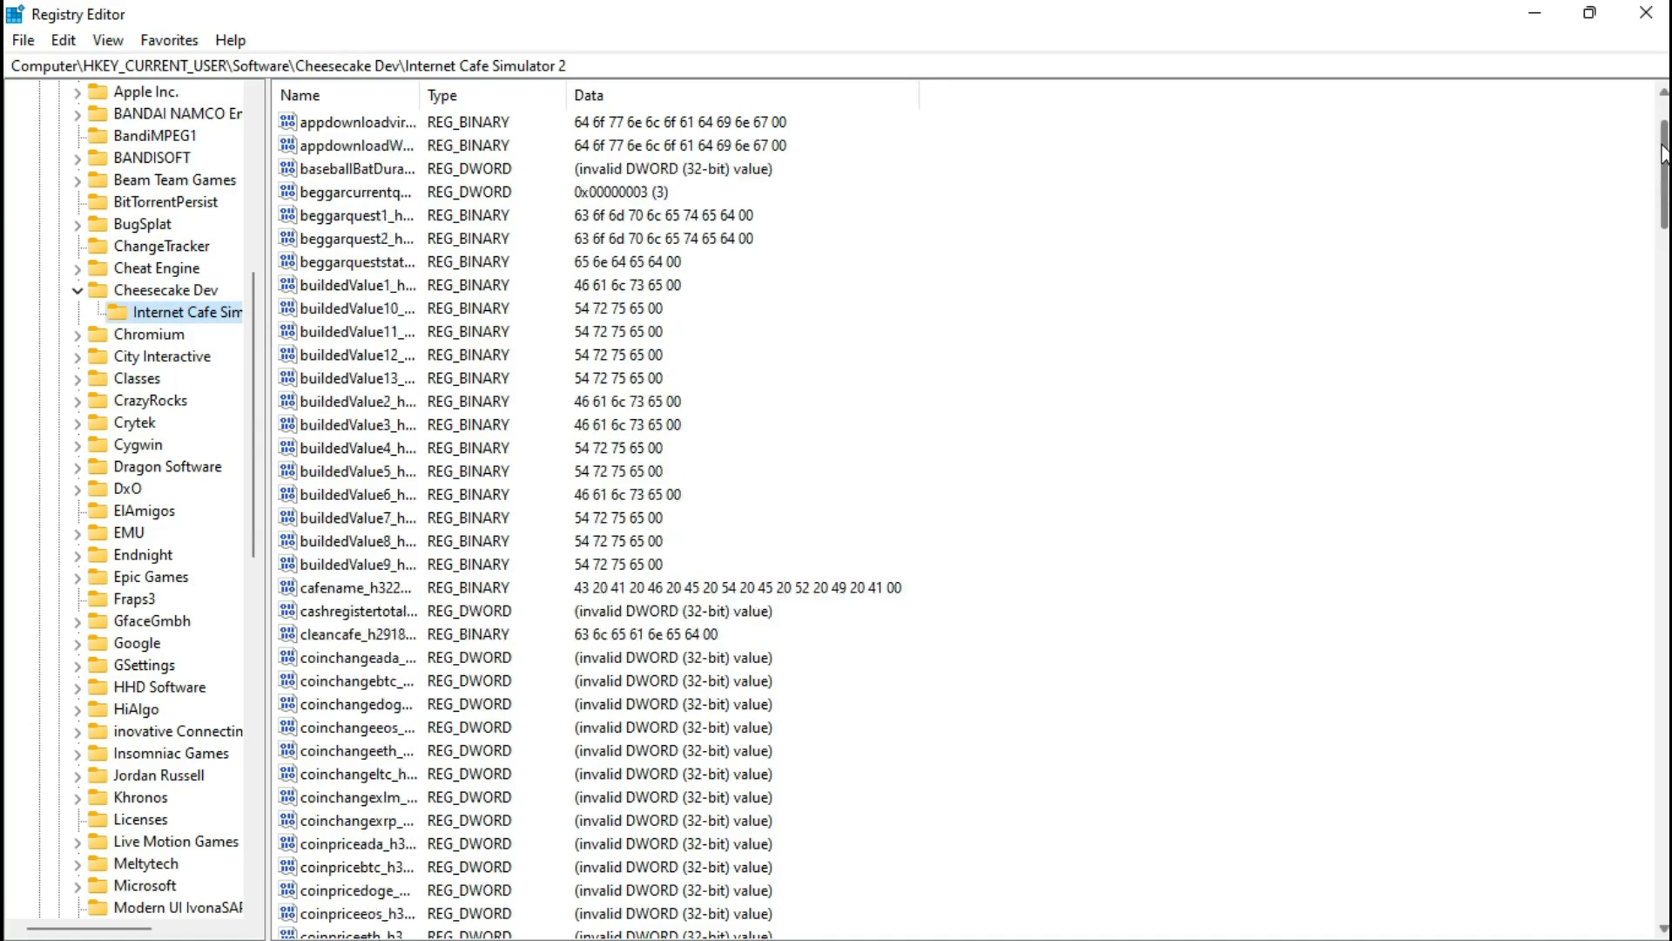
scroll(down, 3)
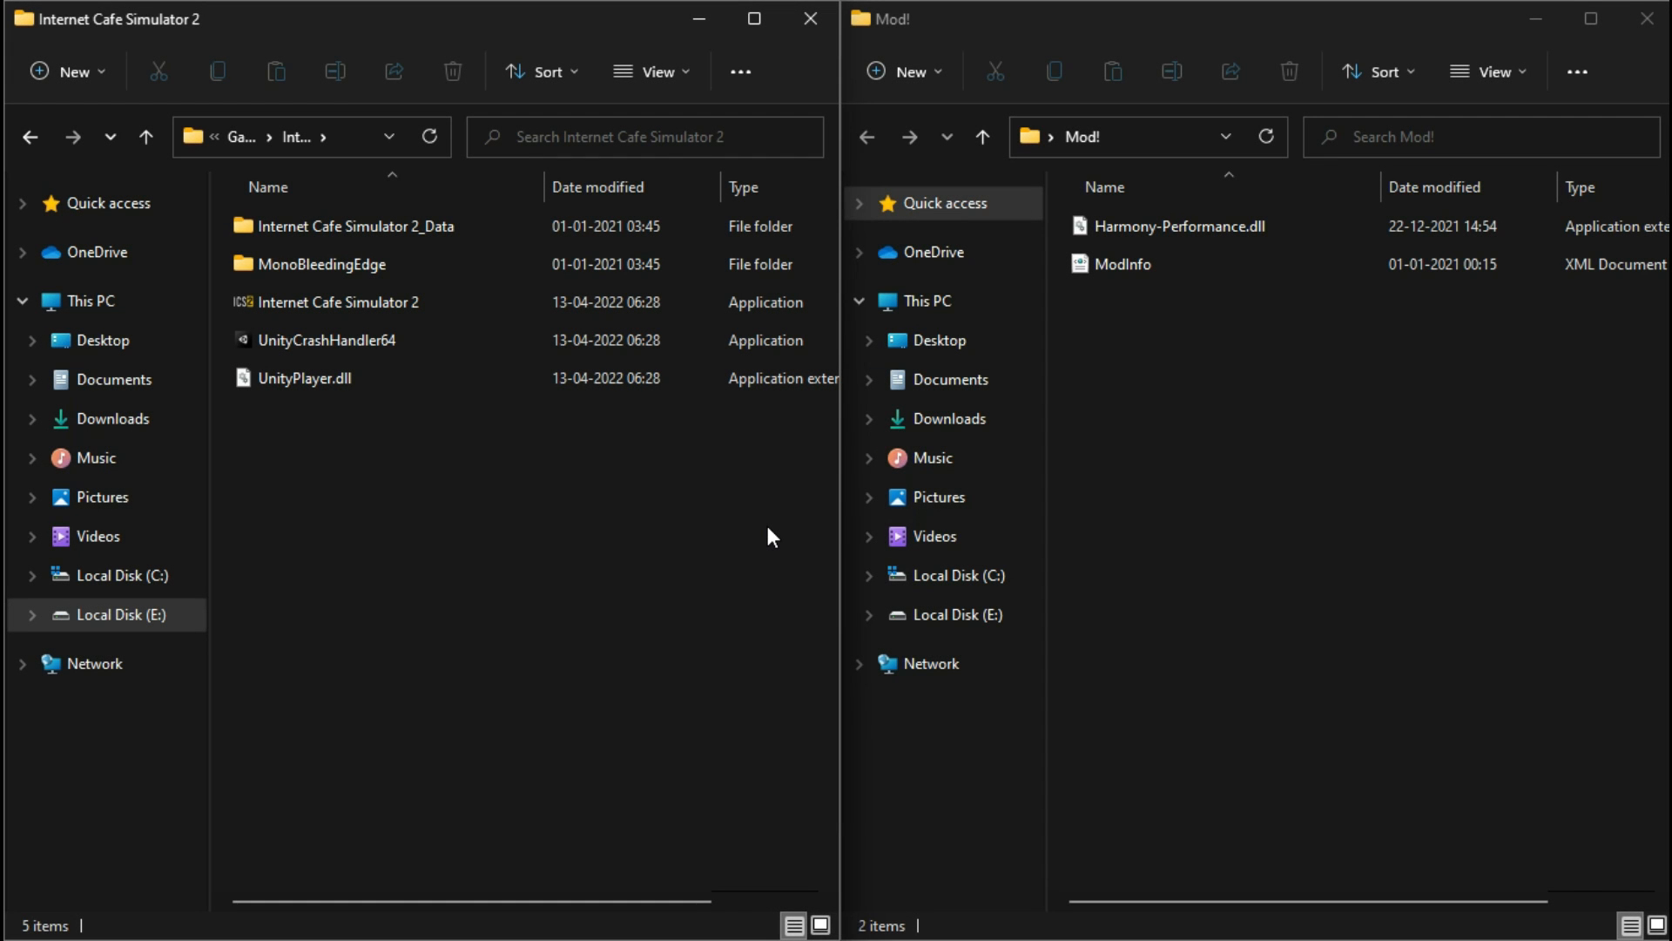
Step: Create a new folder named Mods inside the game's install directory
right_click(770, 535)
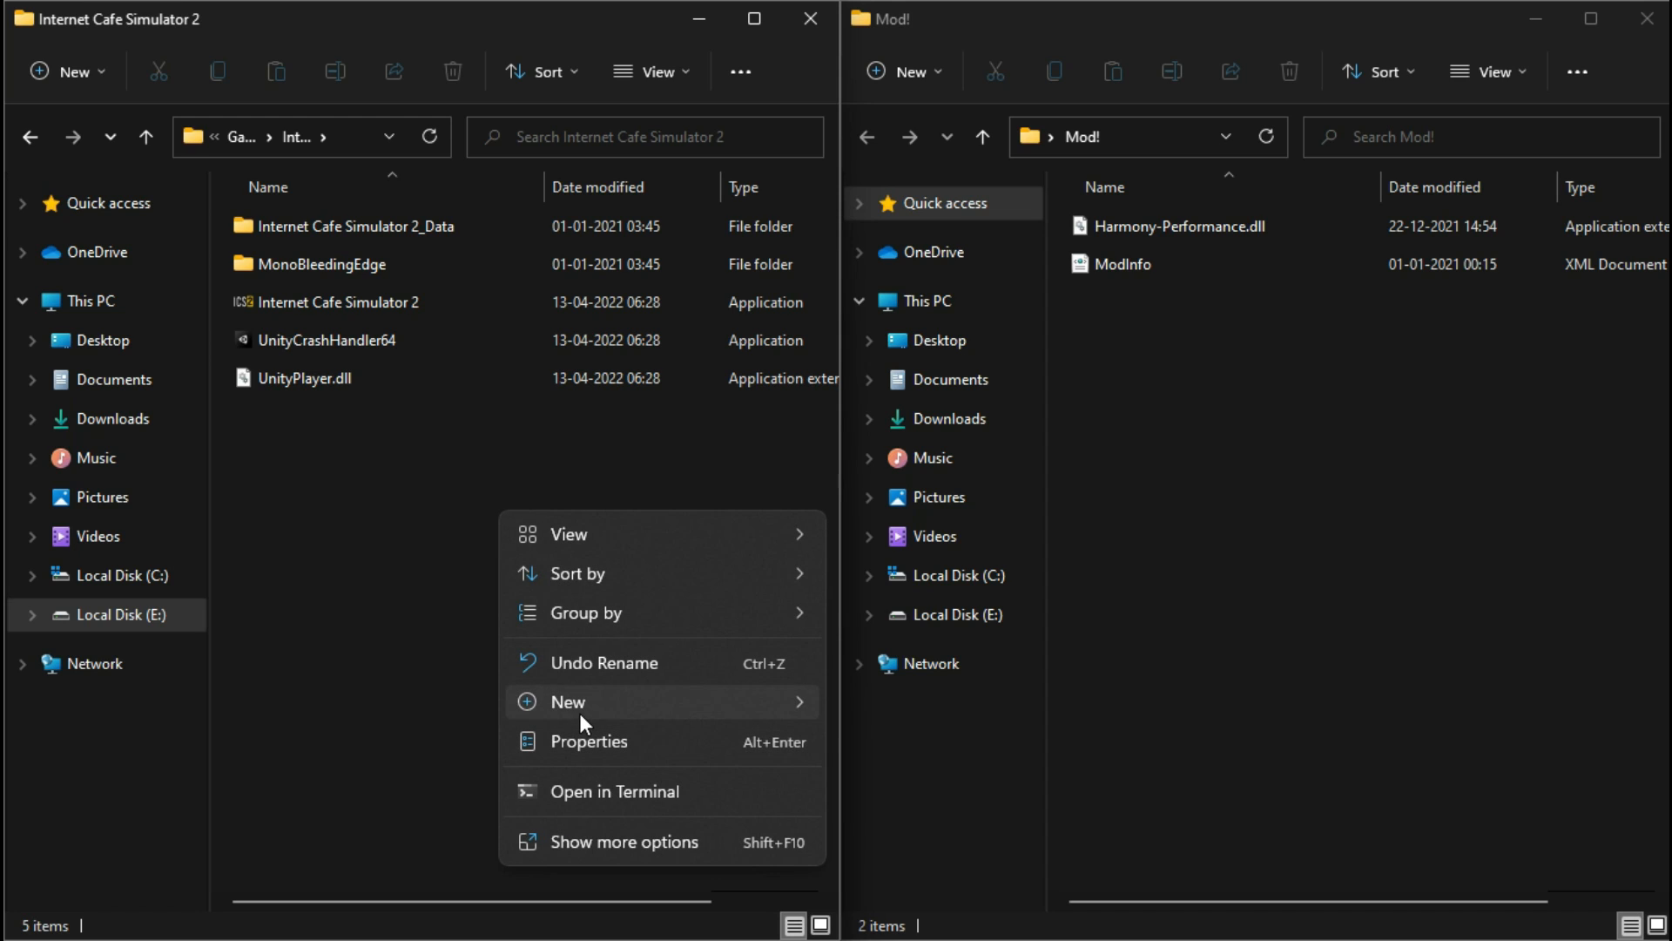
click(568, 700)
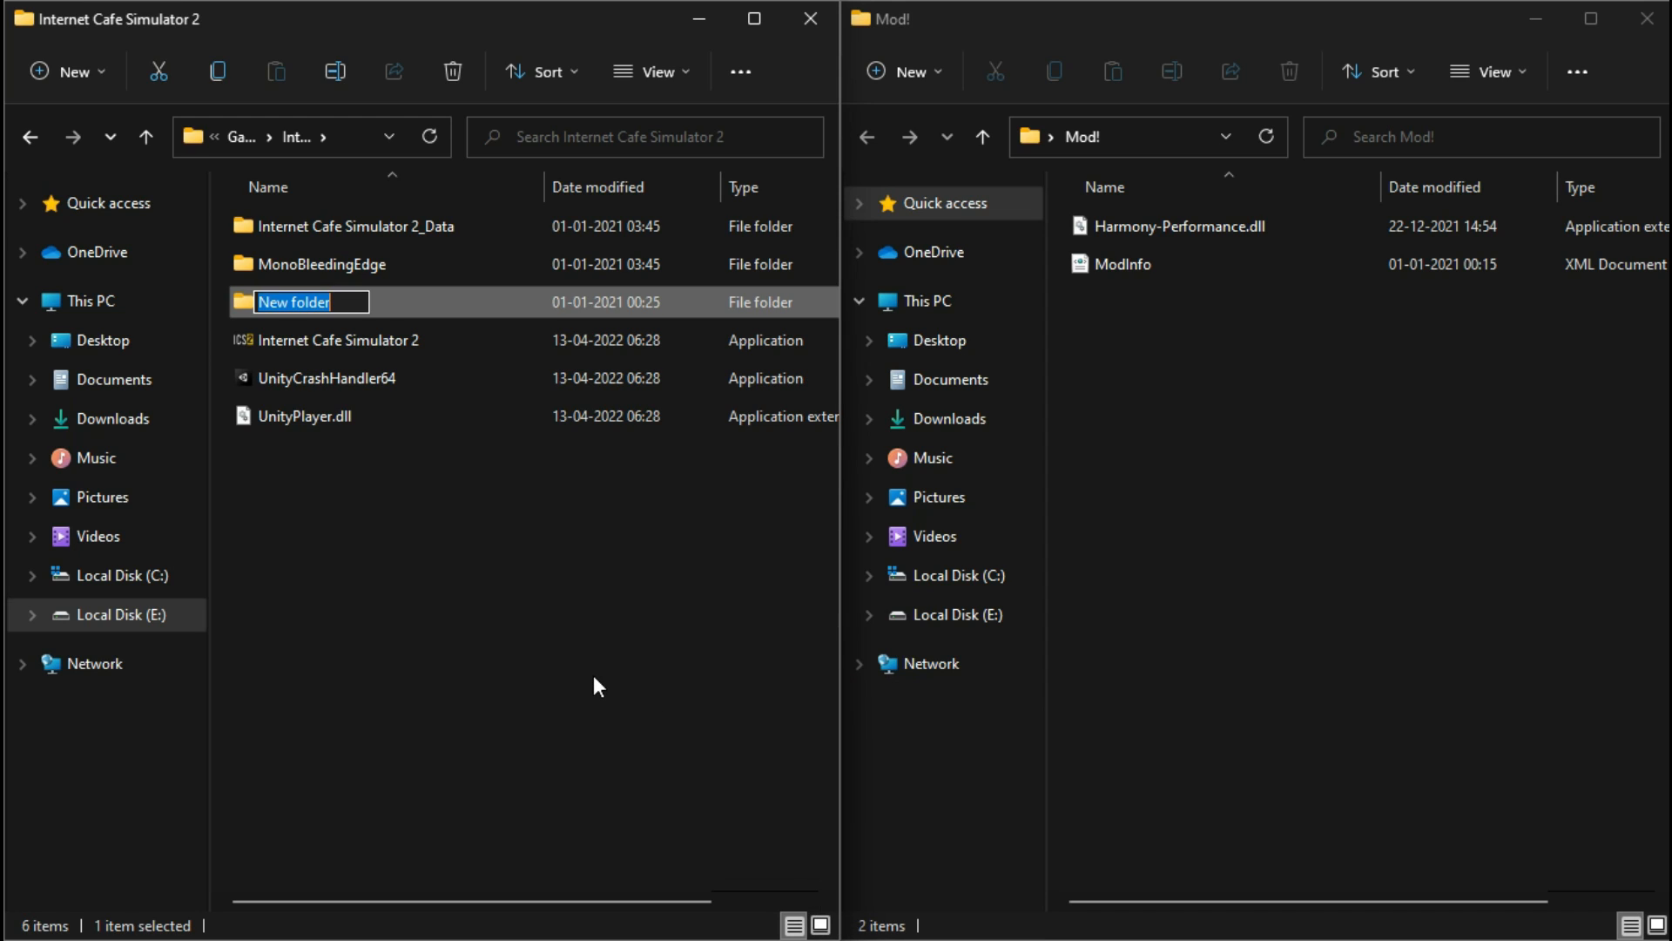
text(M)
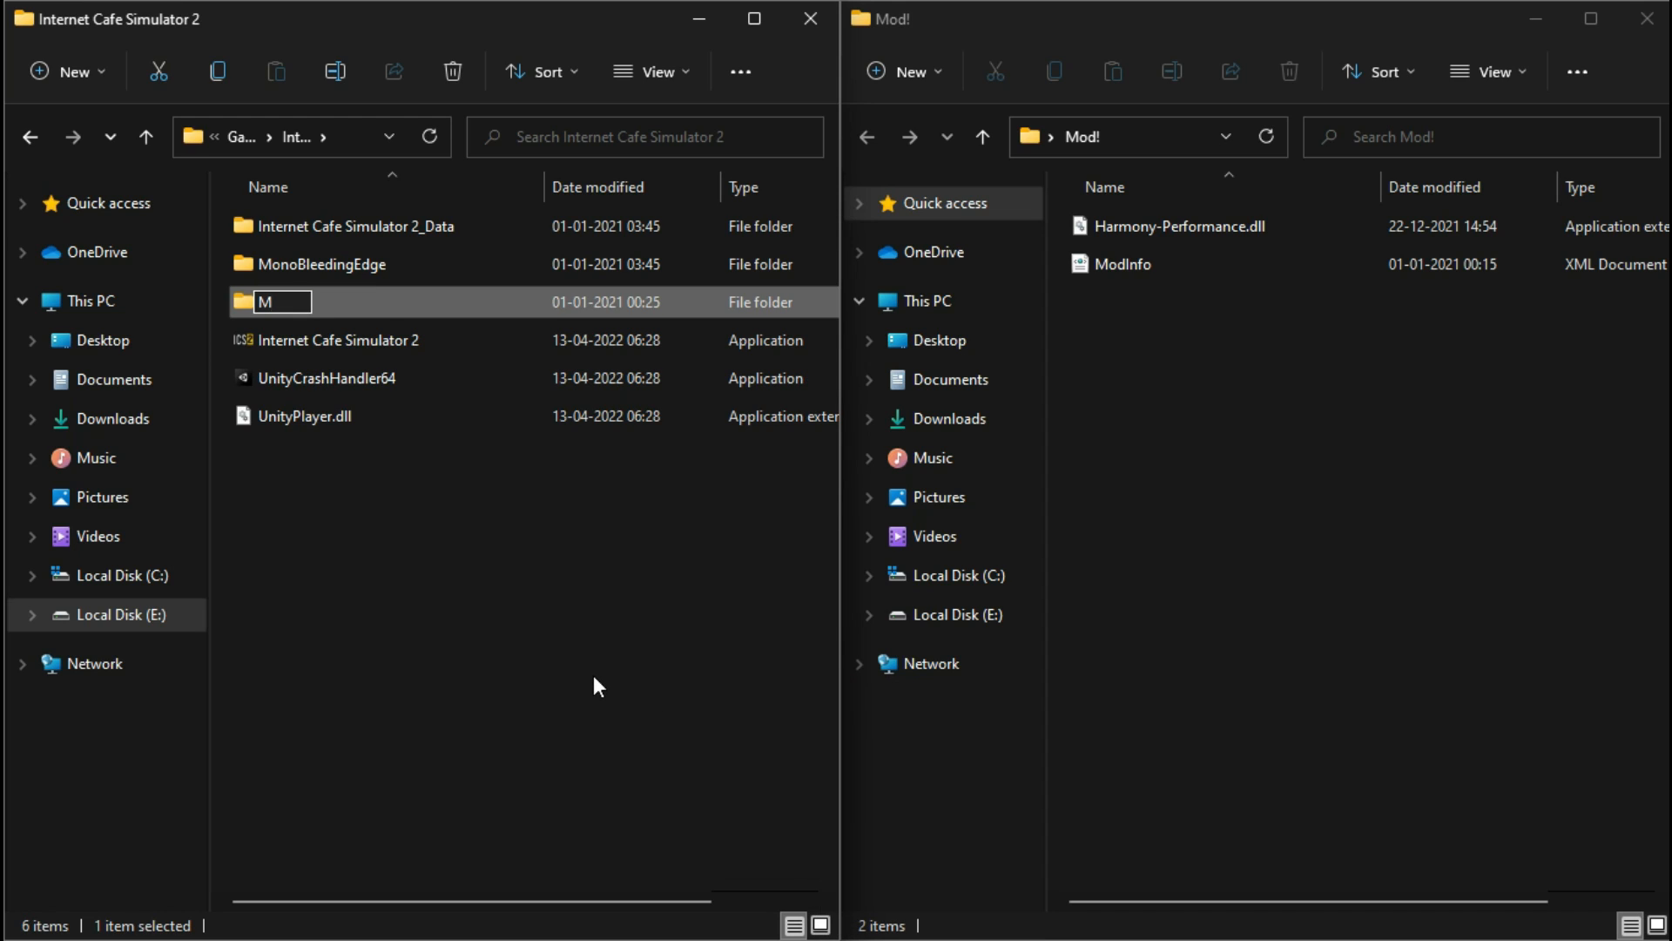
text(ods)
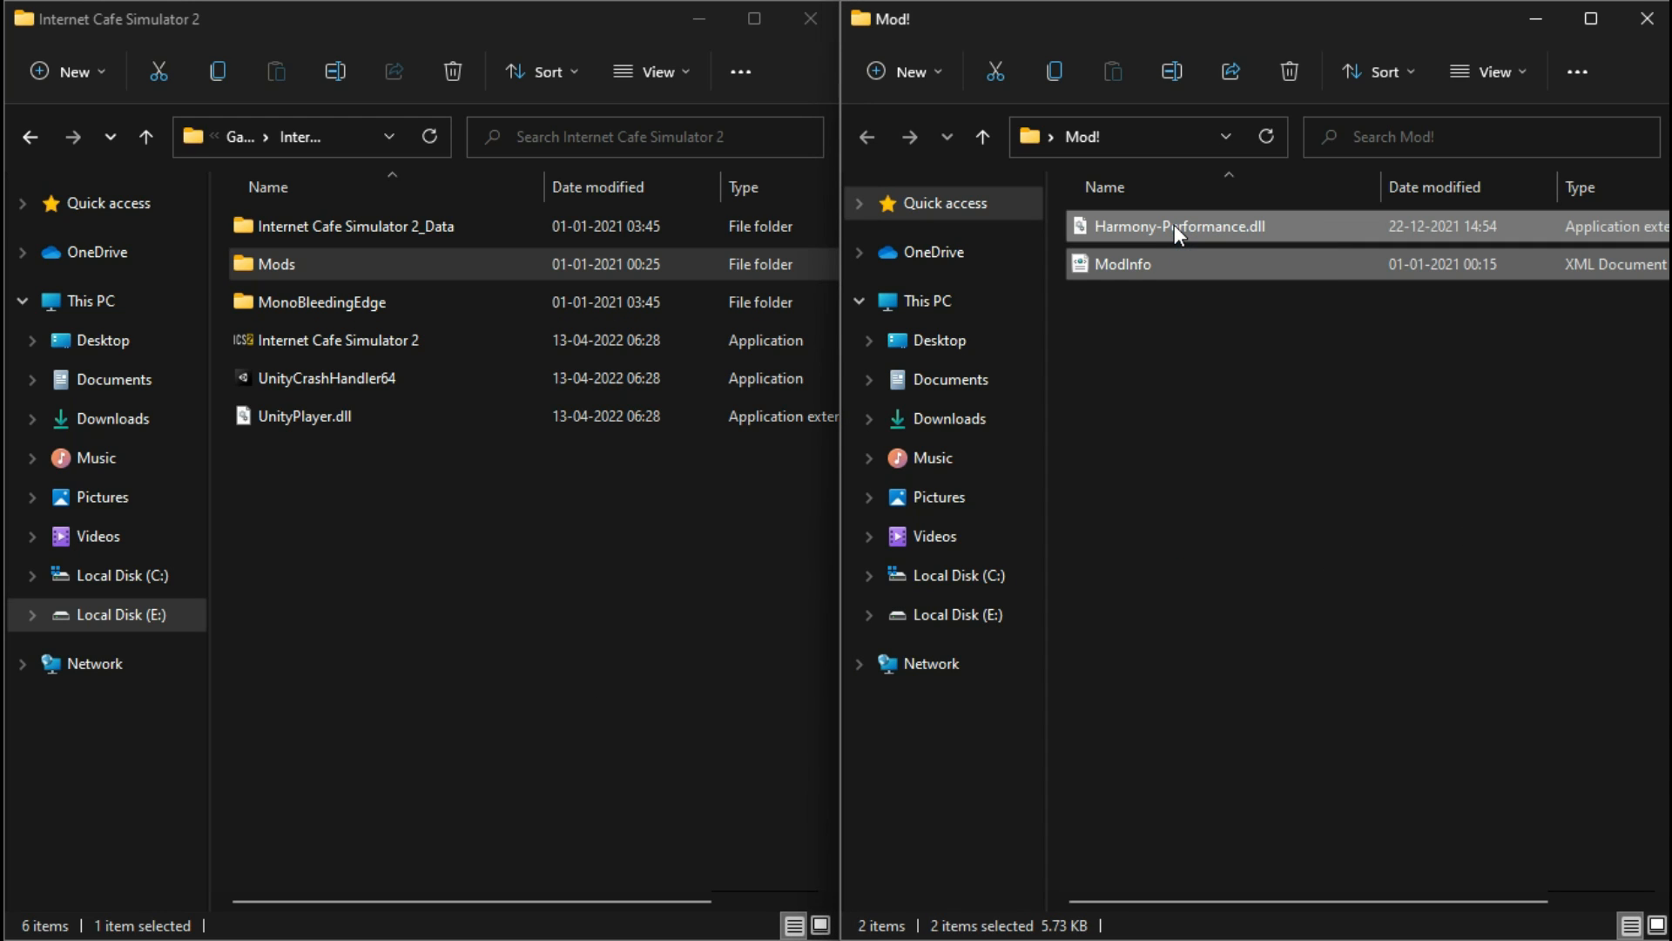
Step: Move Harmony-Performance.dll and ModInfo from the Mod! window into Mods and verify its contents
drag(1172, 226, 277, 263)
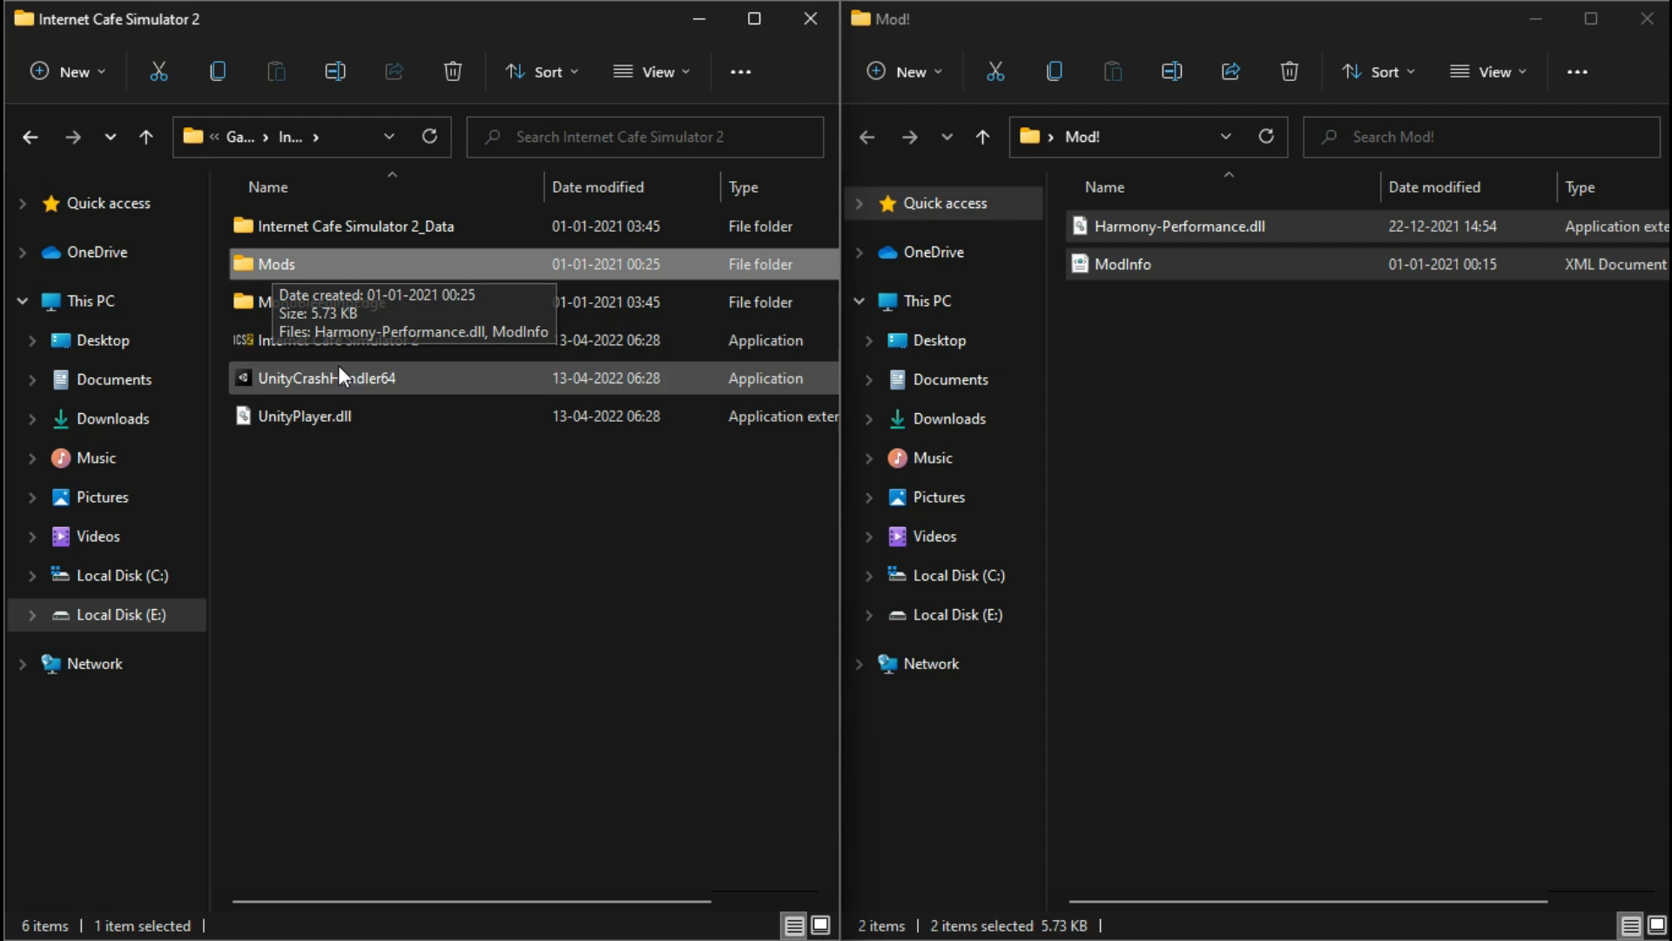
double_click(273, 263)
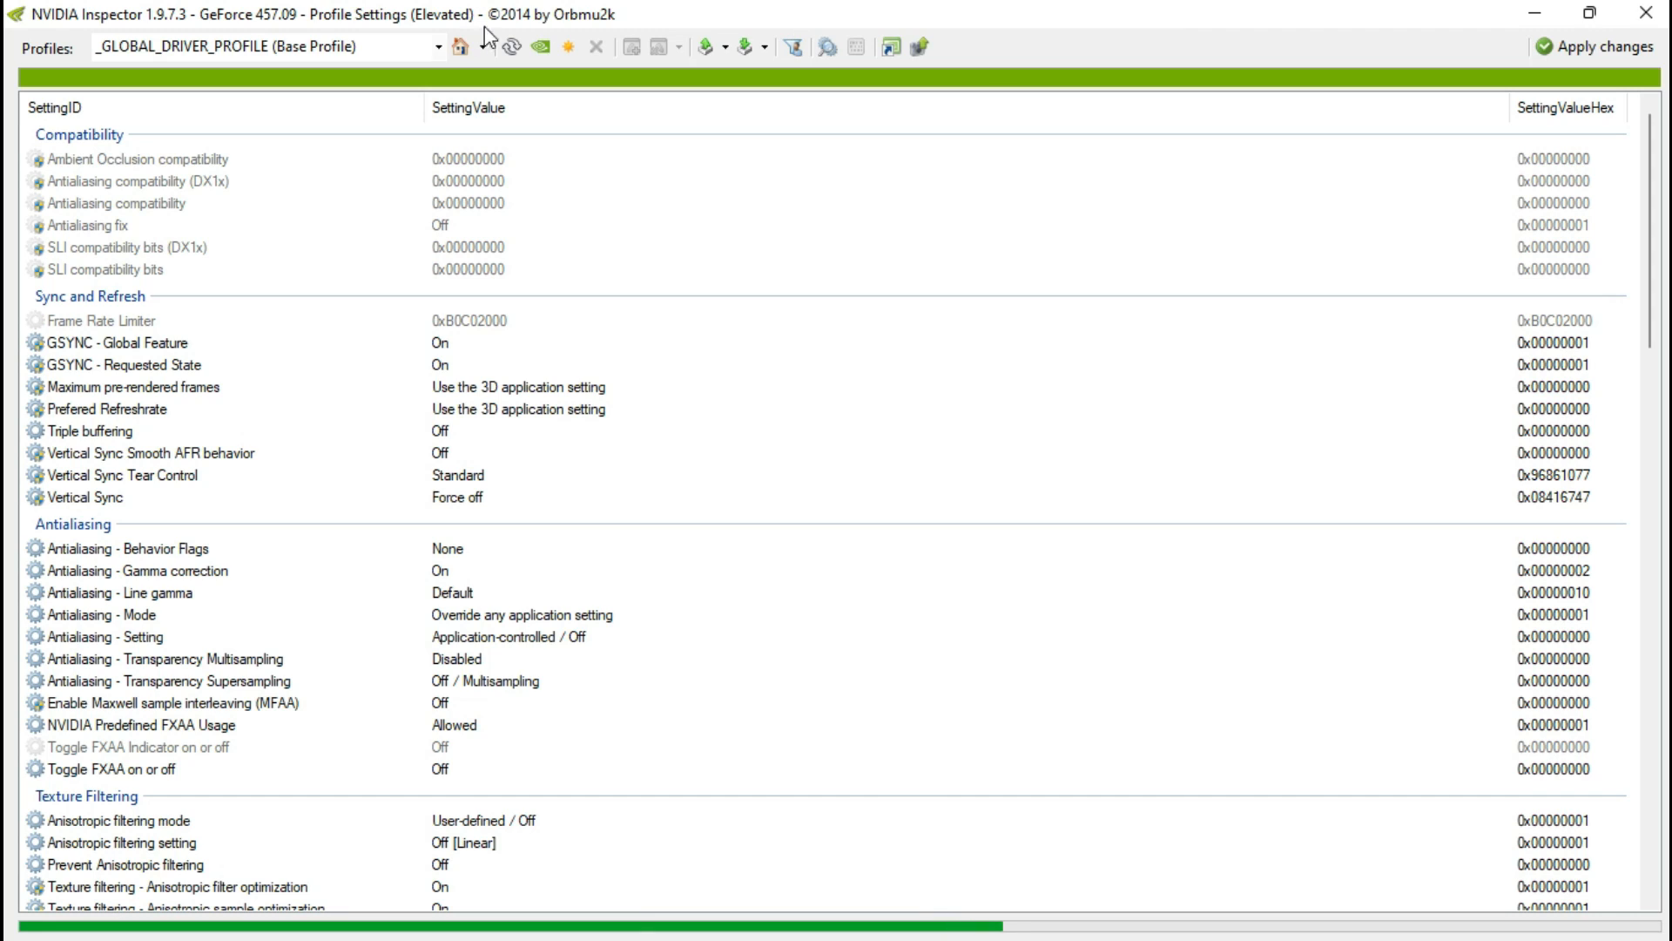
mouse_move(568, 47)
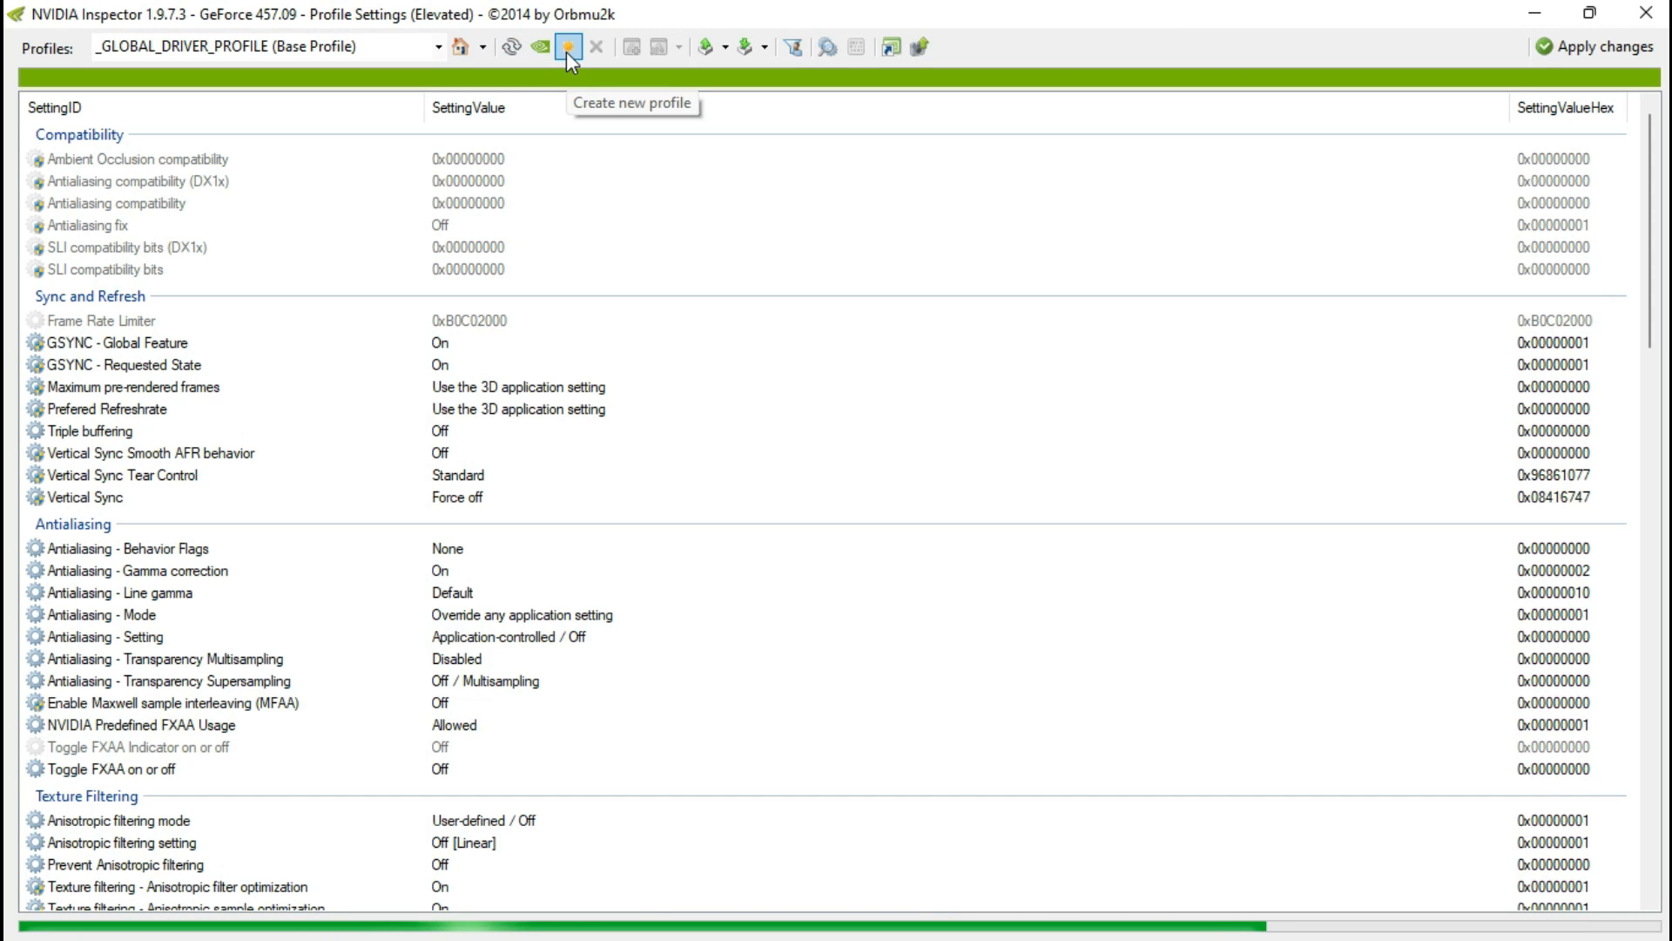
Step: Create a new driver profile named cafe2
click(567, 45)
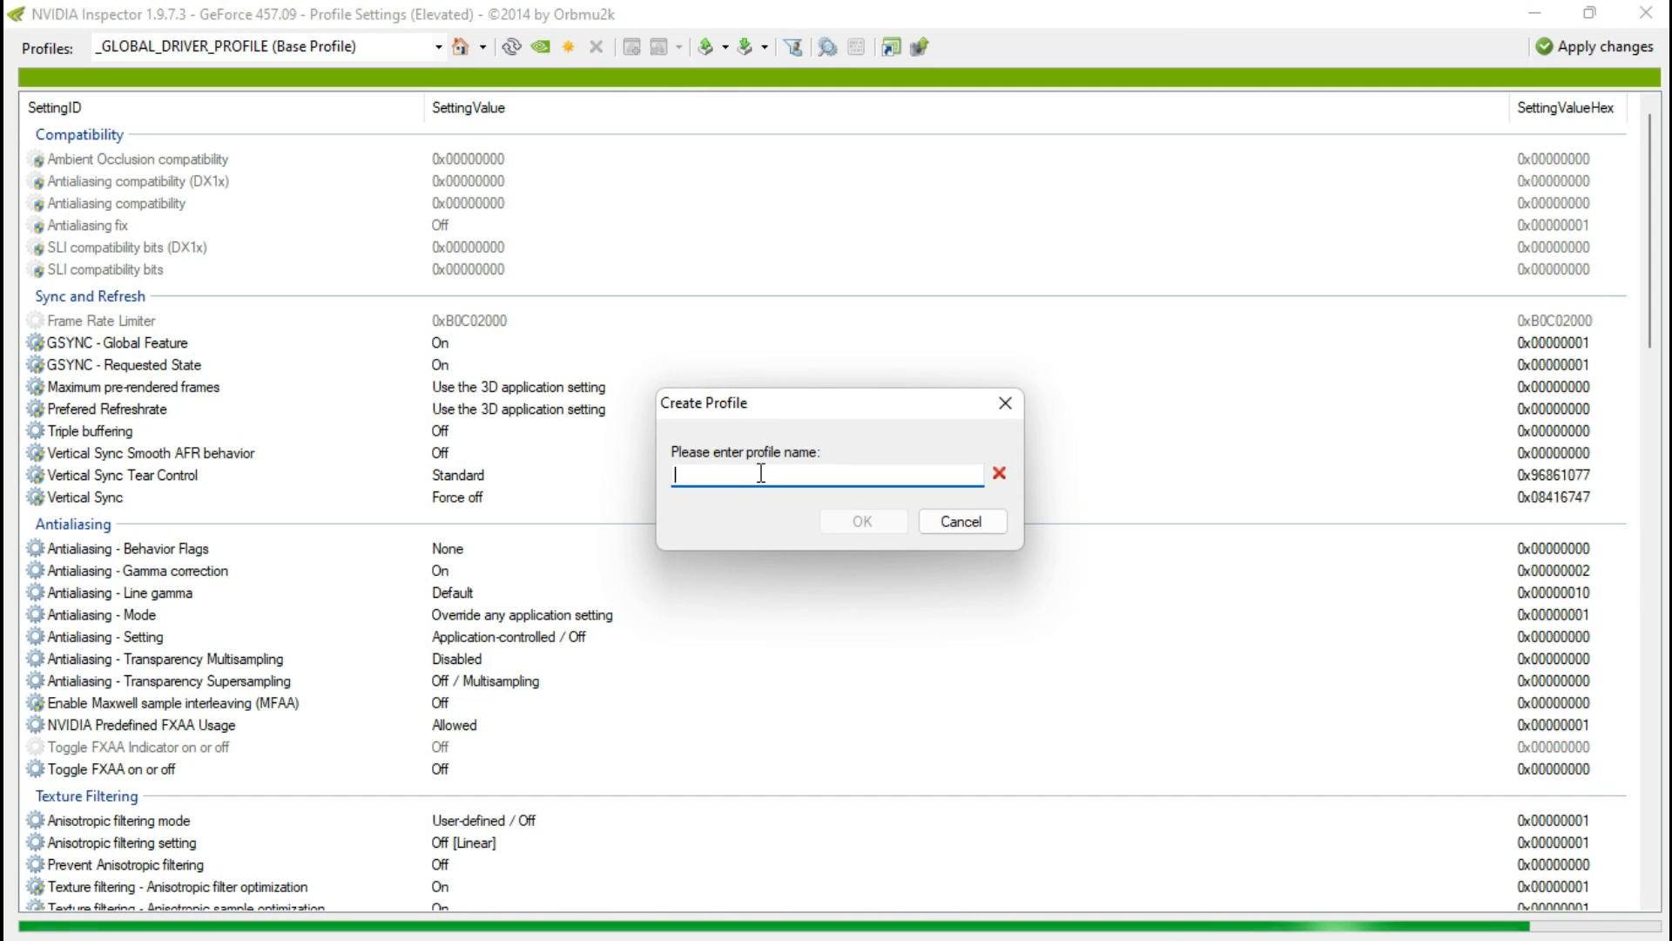
text(cafe2)
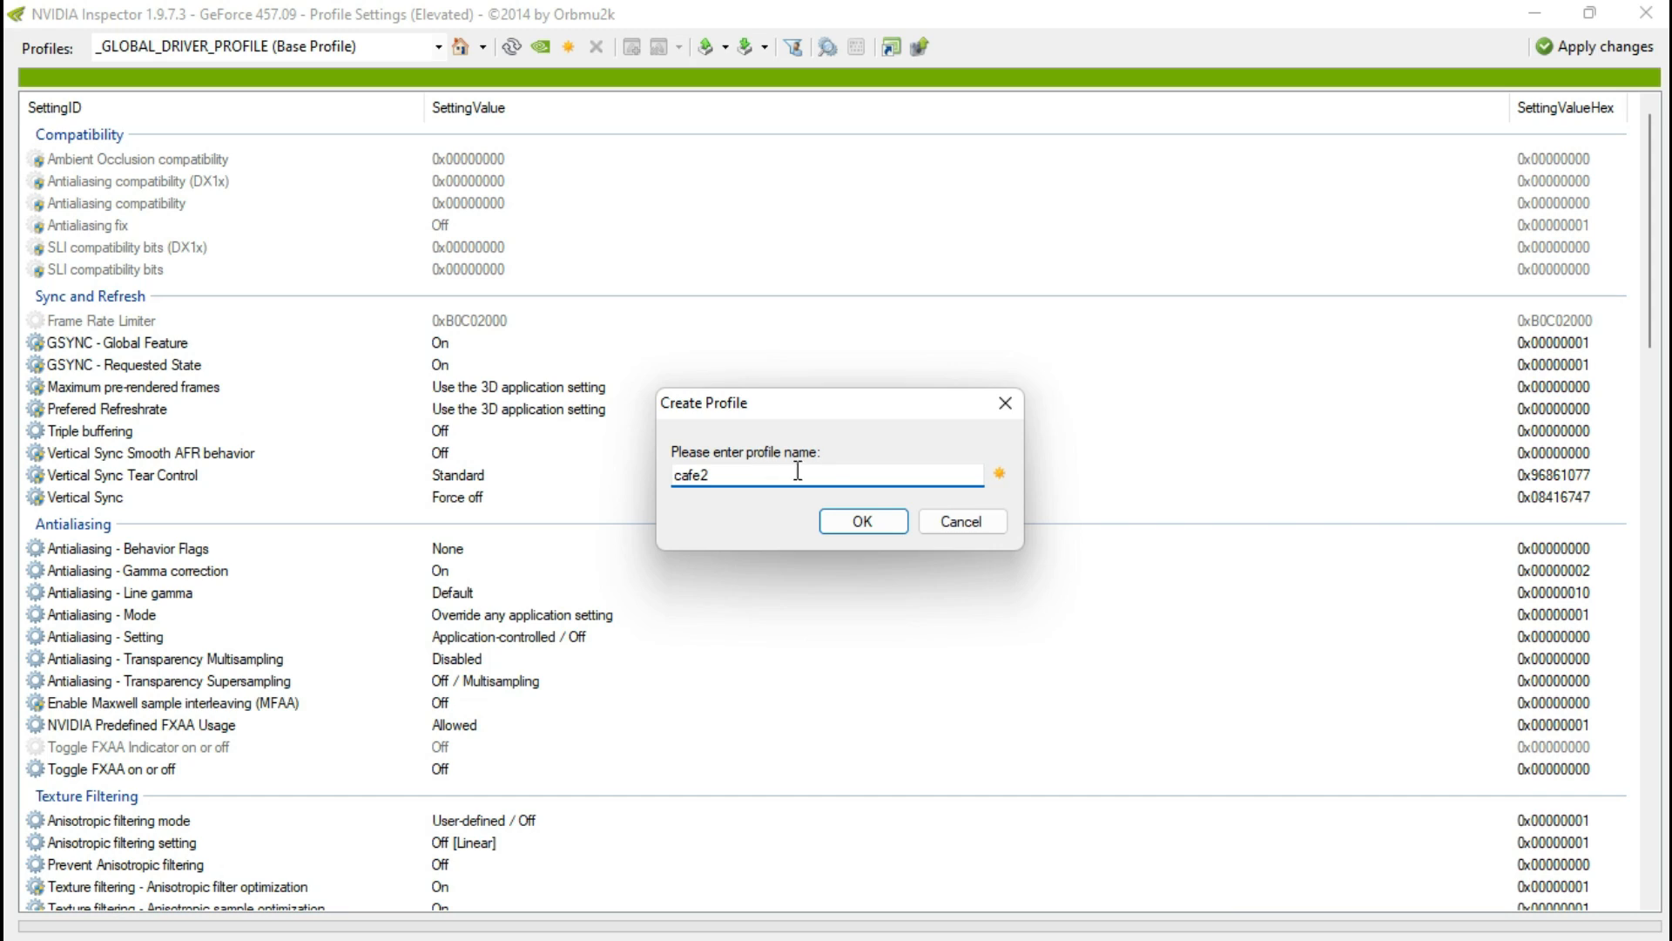
click(862, 521)
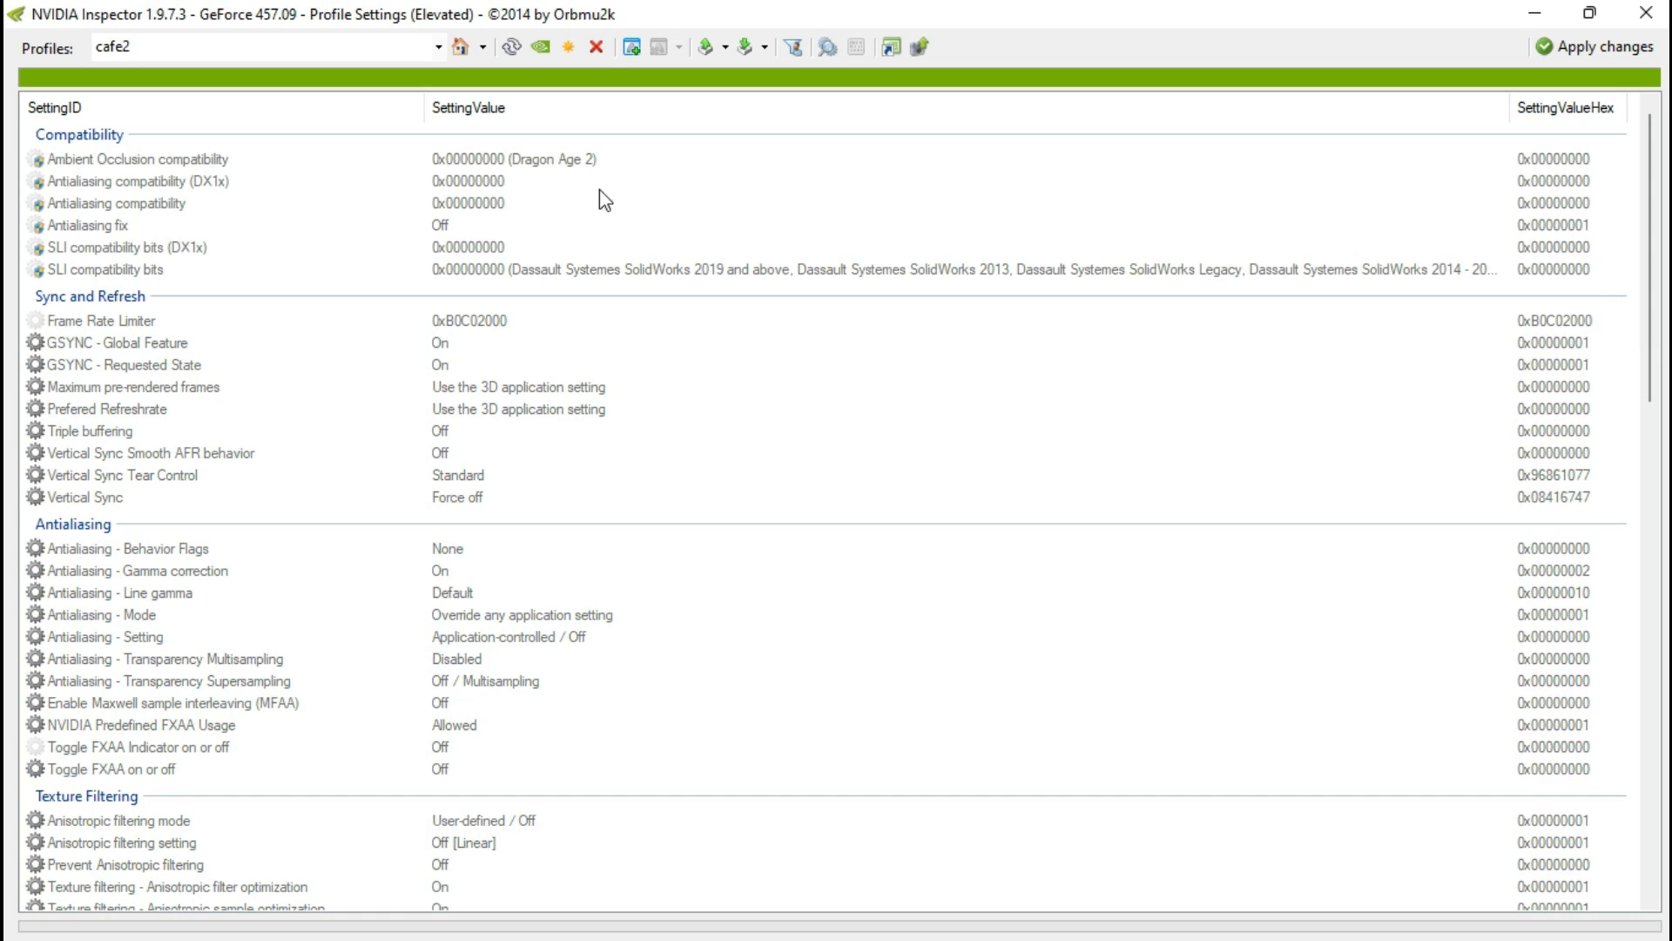
Step: Link internet cafe simulator 2.exe to cafe2 and set Transparency Supersampling to AA_MODE_REPLAY_MODE_ALL
click(632, 47)
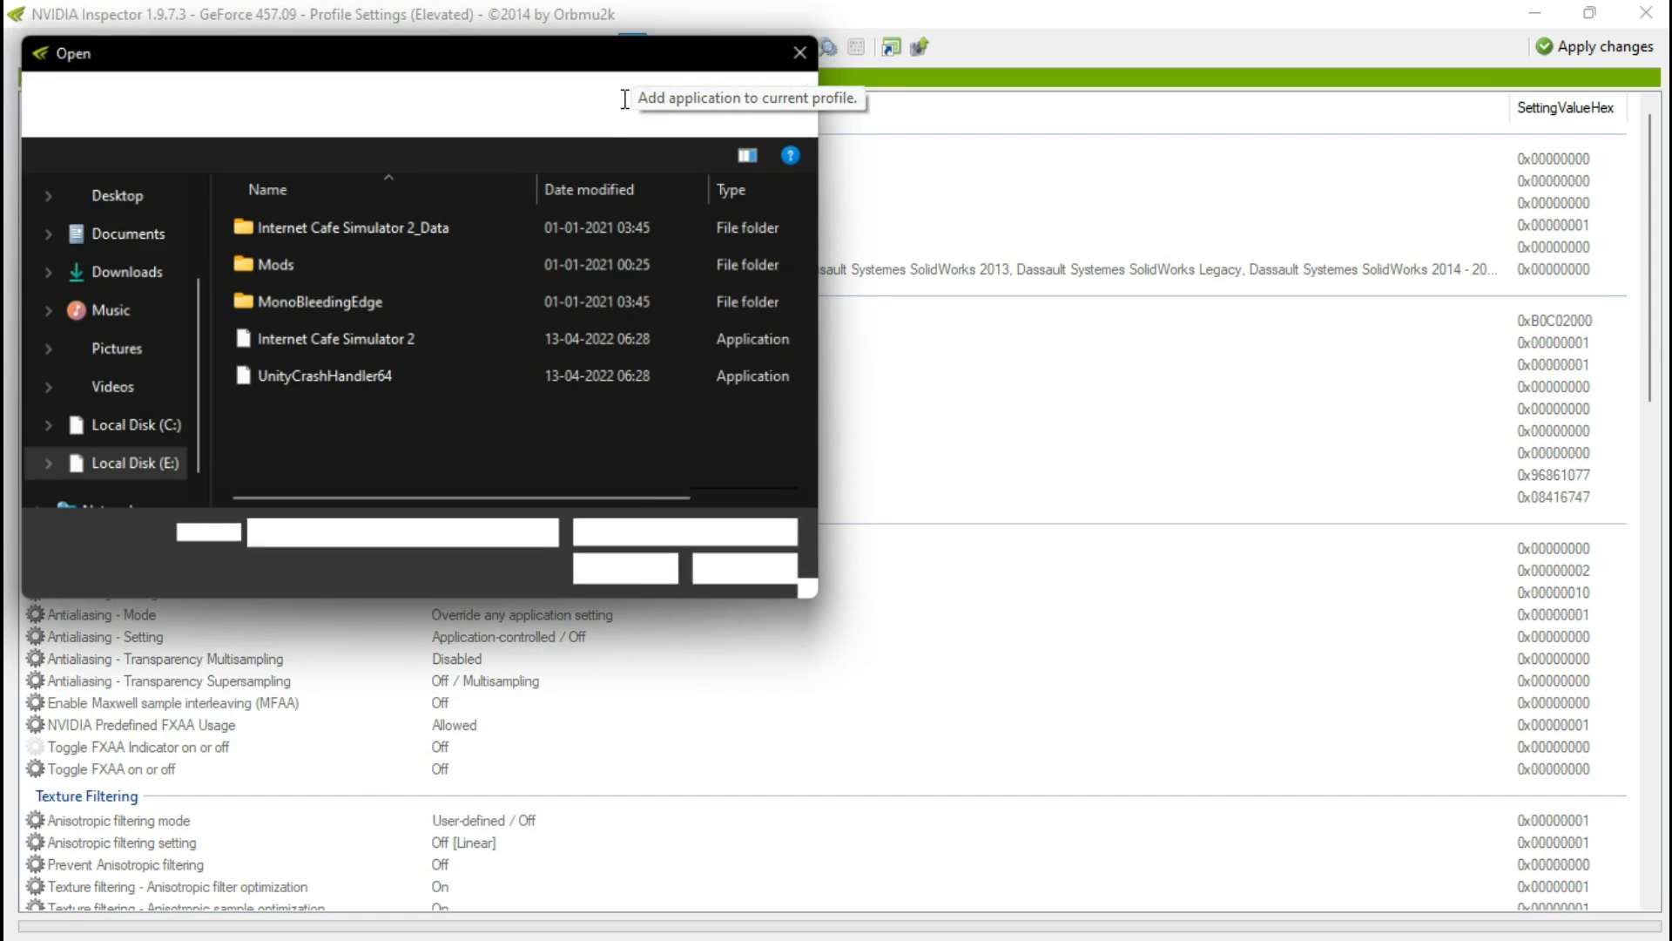
click(336, 337)
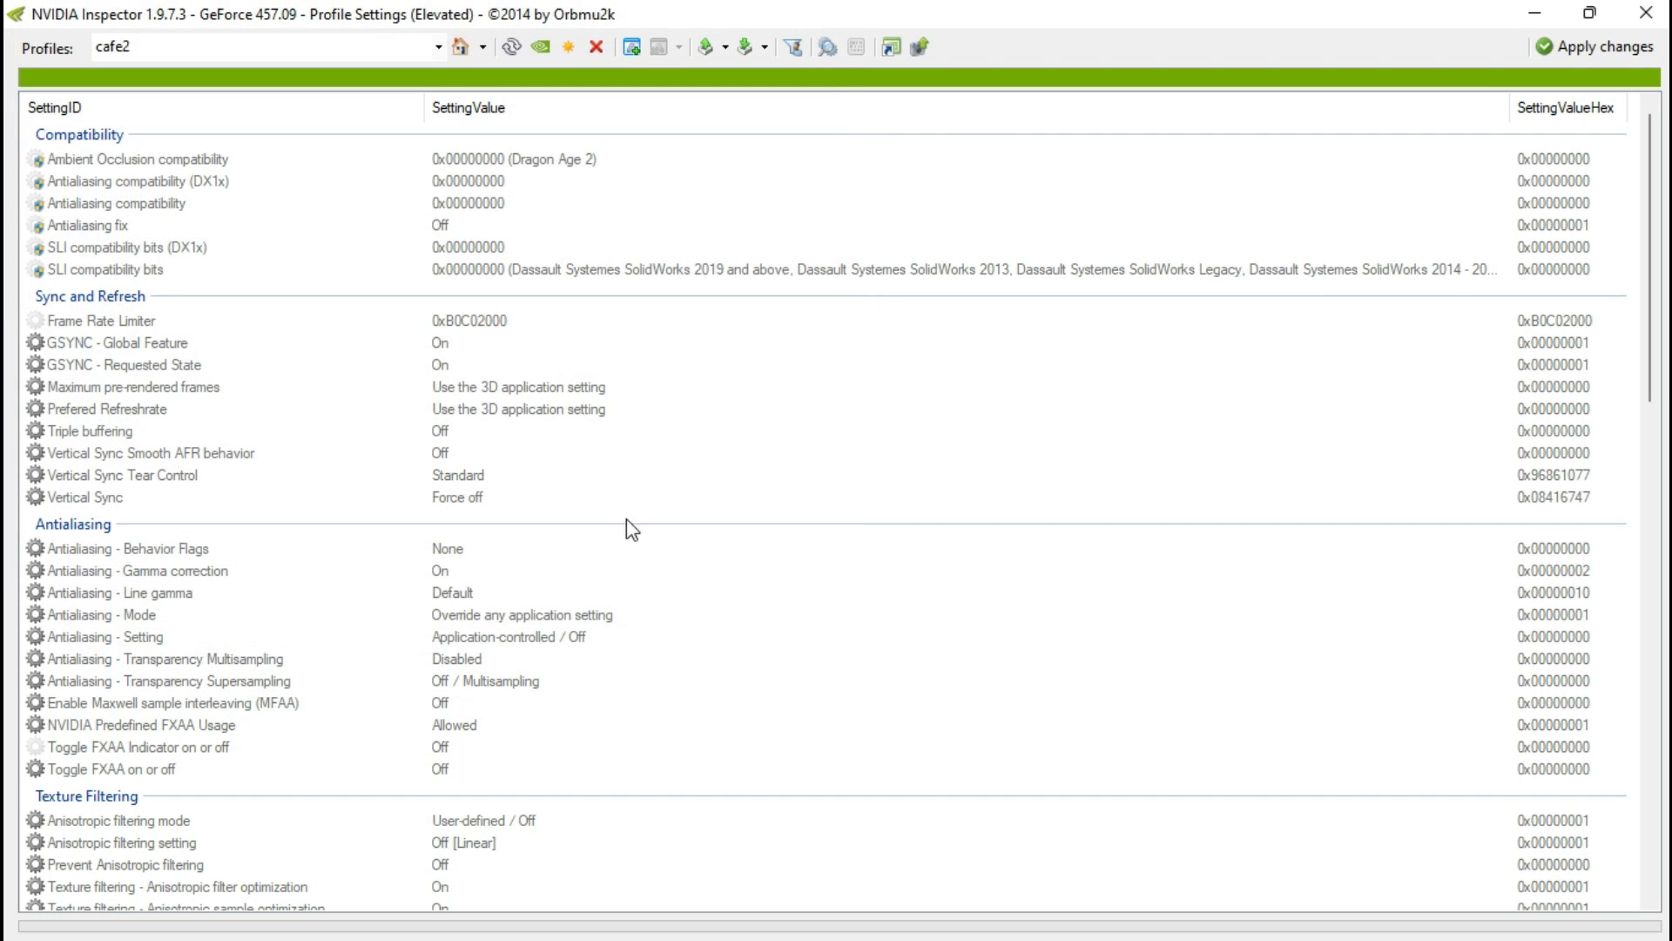
click(658, 47)
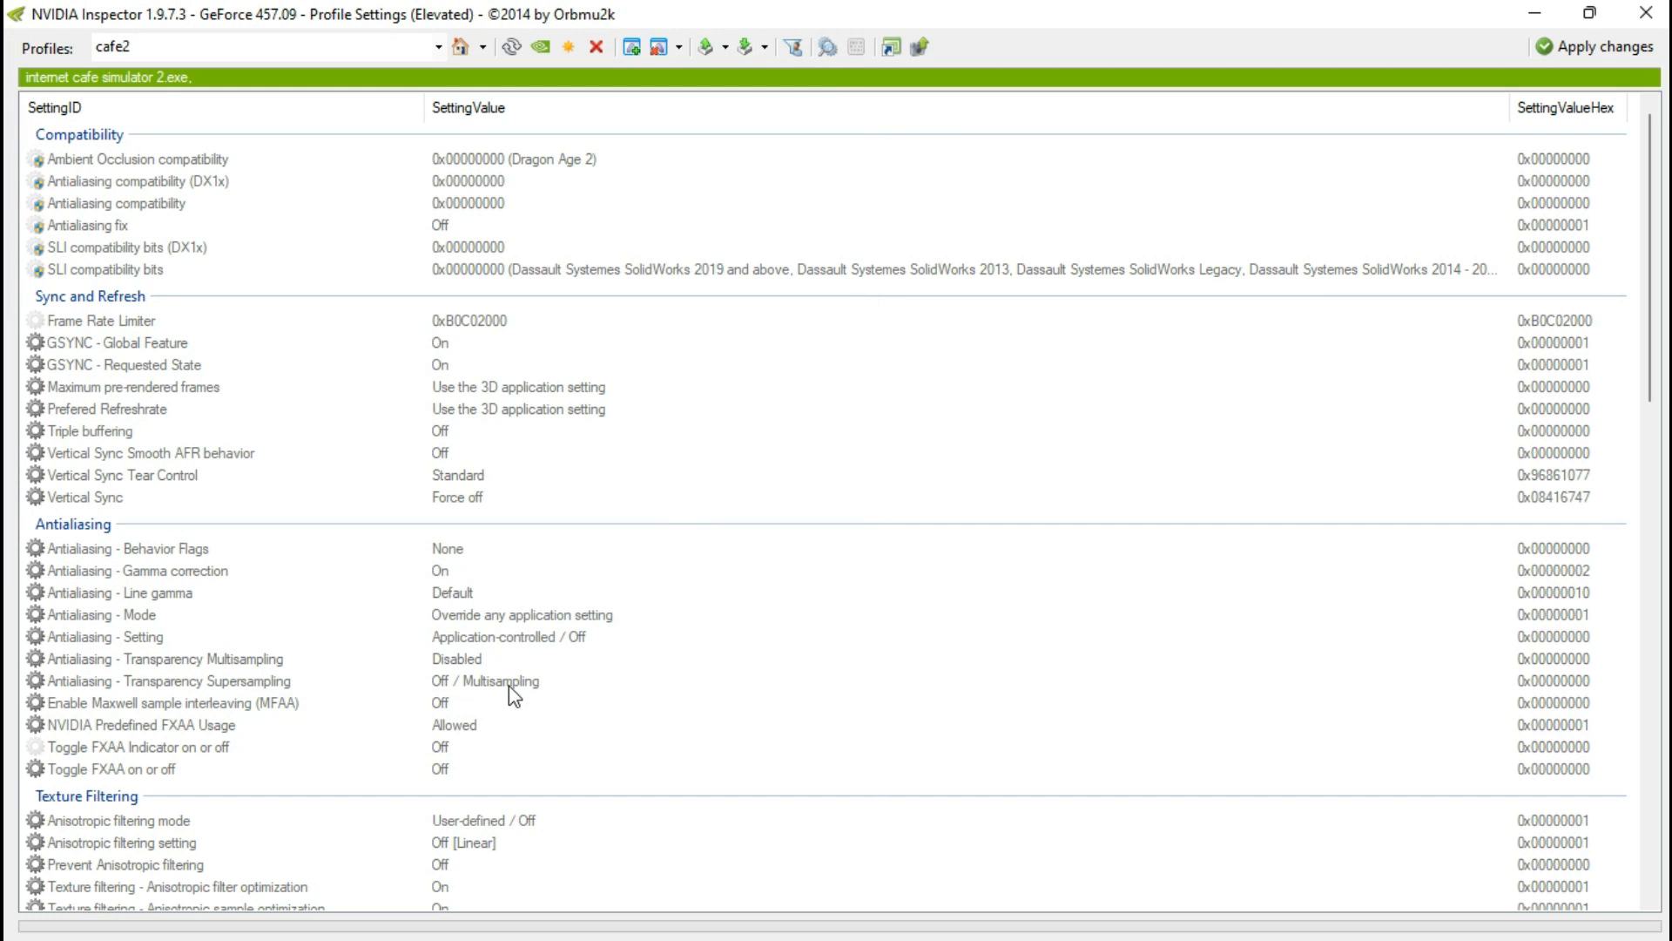
click(1497, 681)
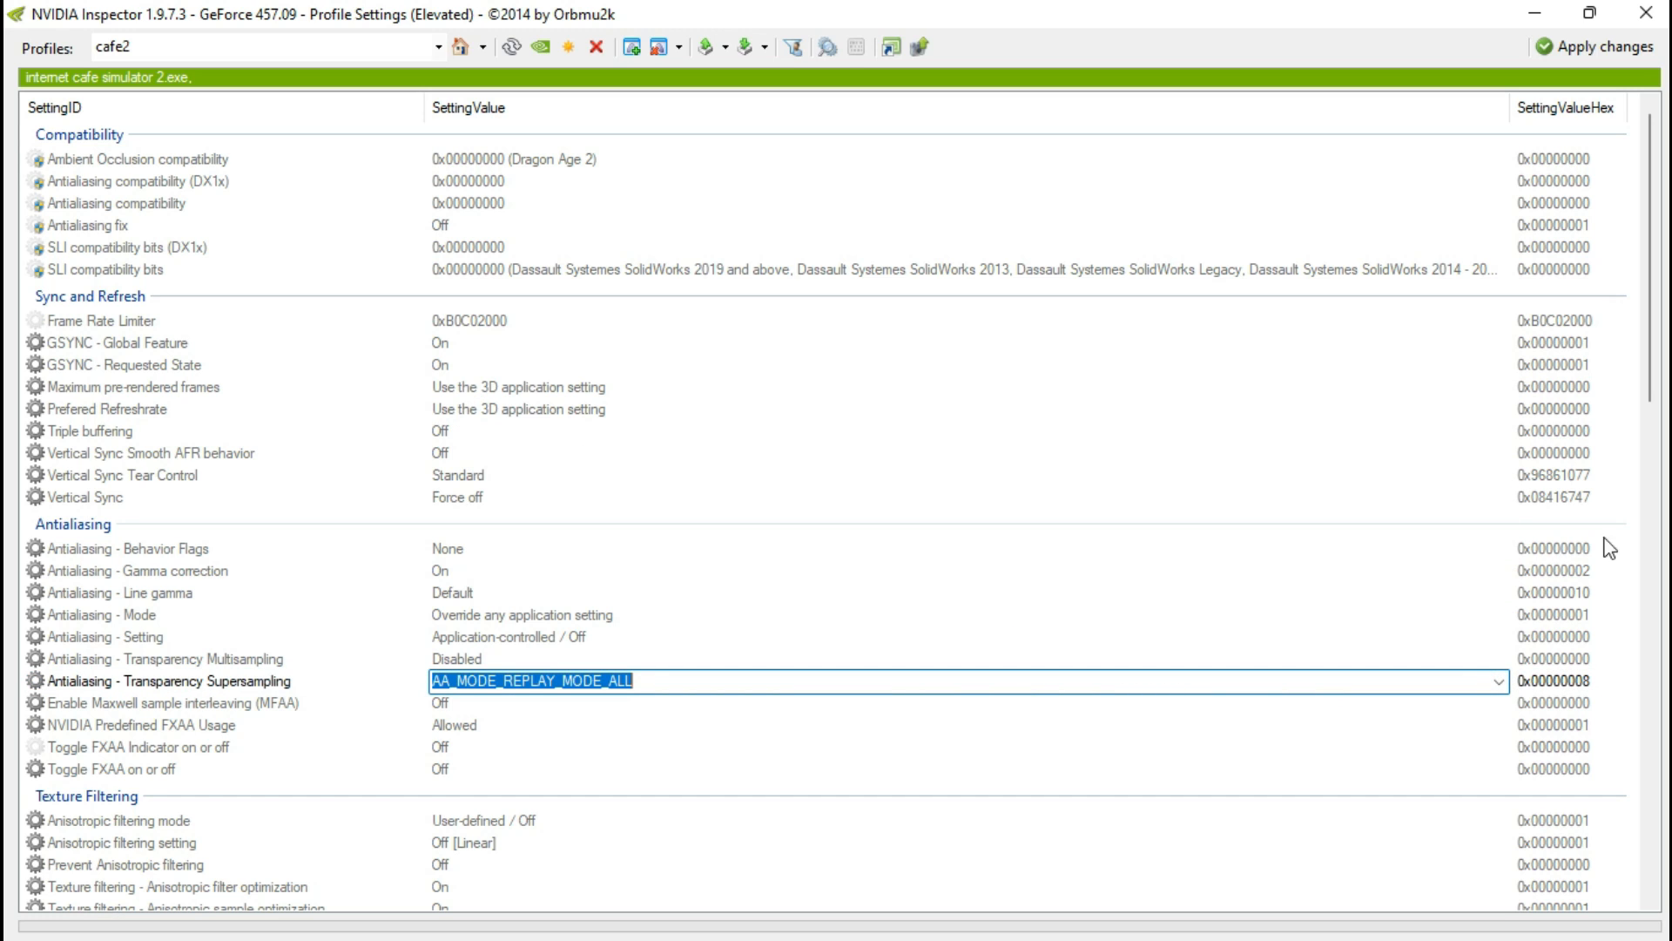
Step: Set Texture filtering - Quality to High performance and power management to Prefer maximum performance
scroll(down, 3)
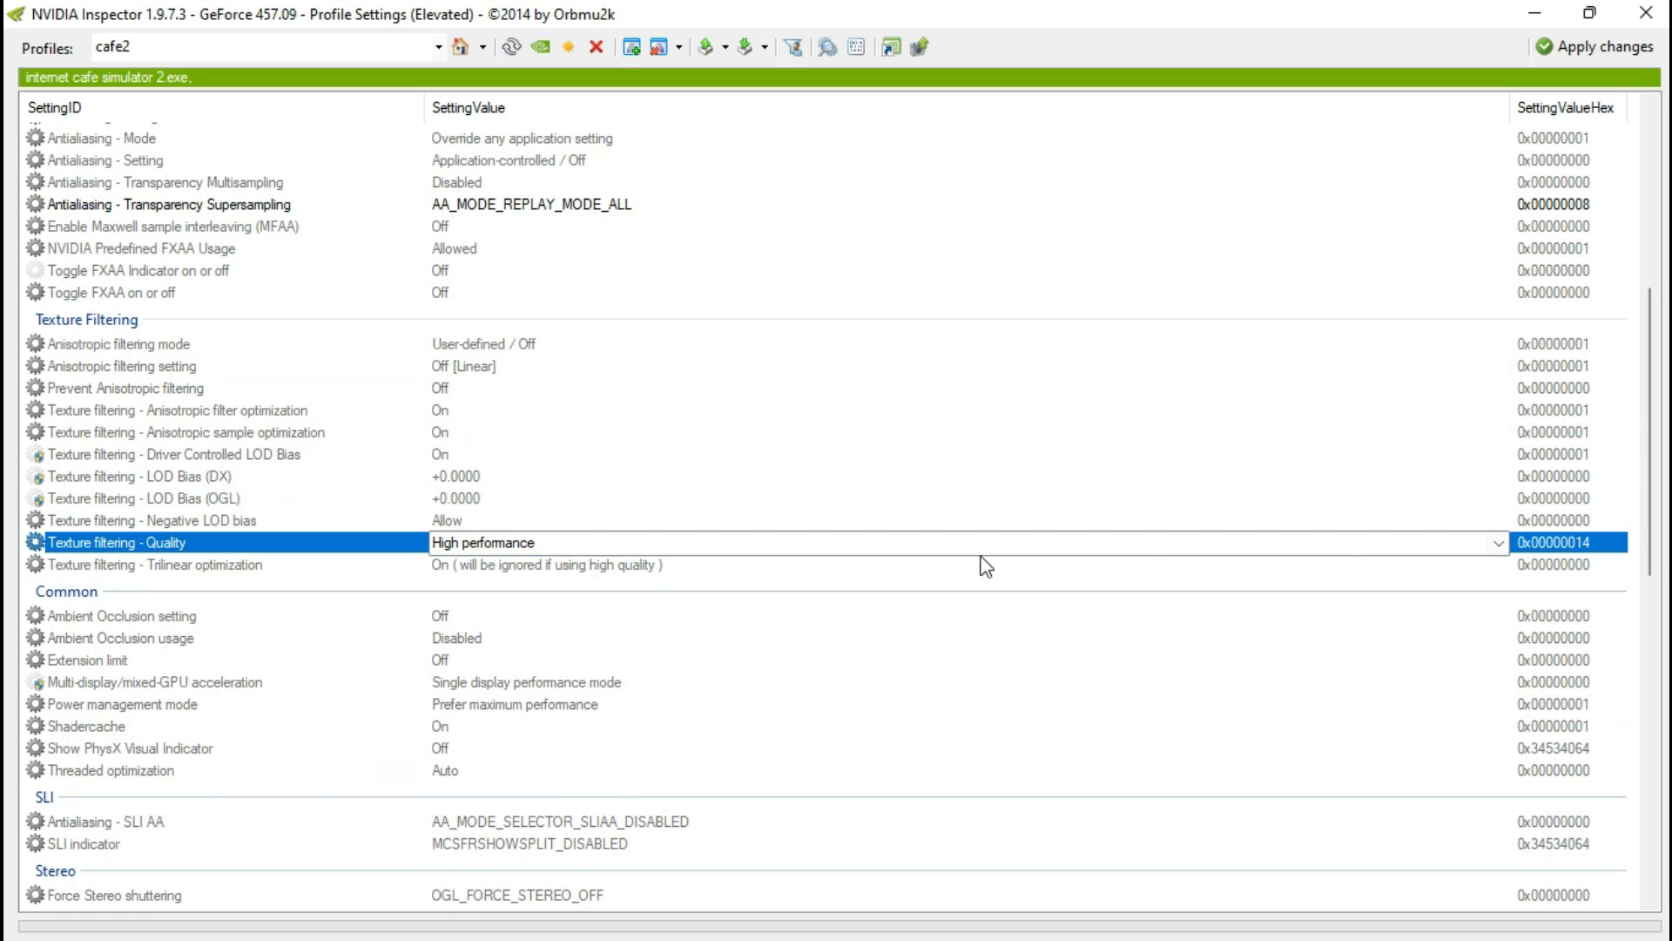
click(1500, 543)
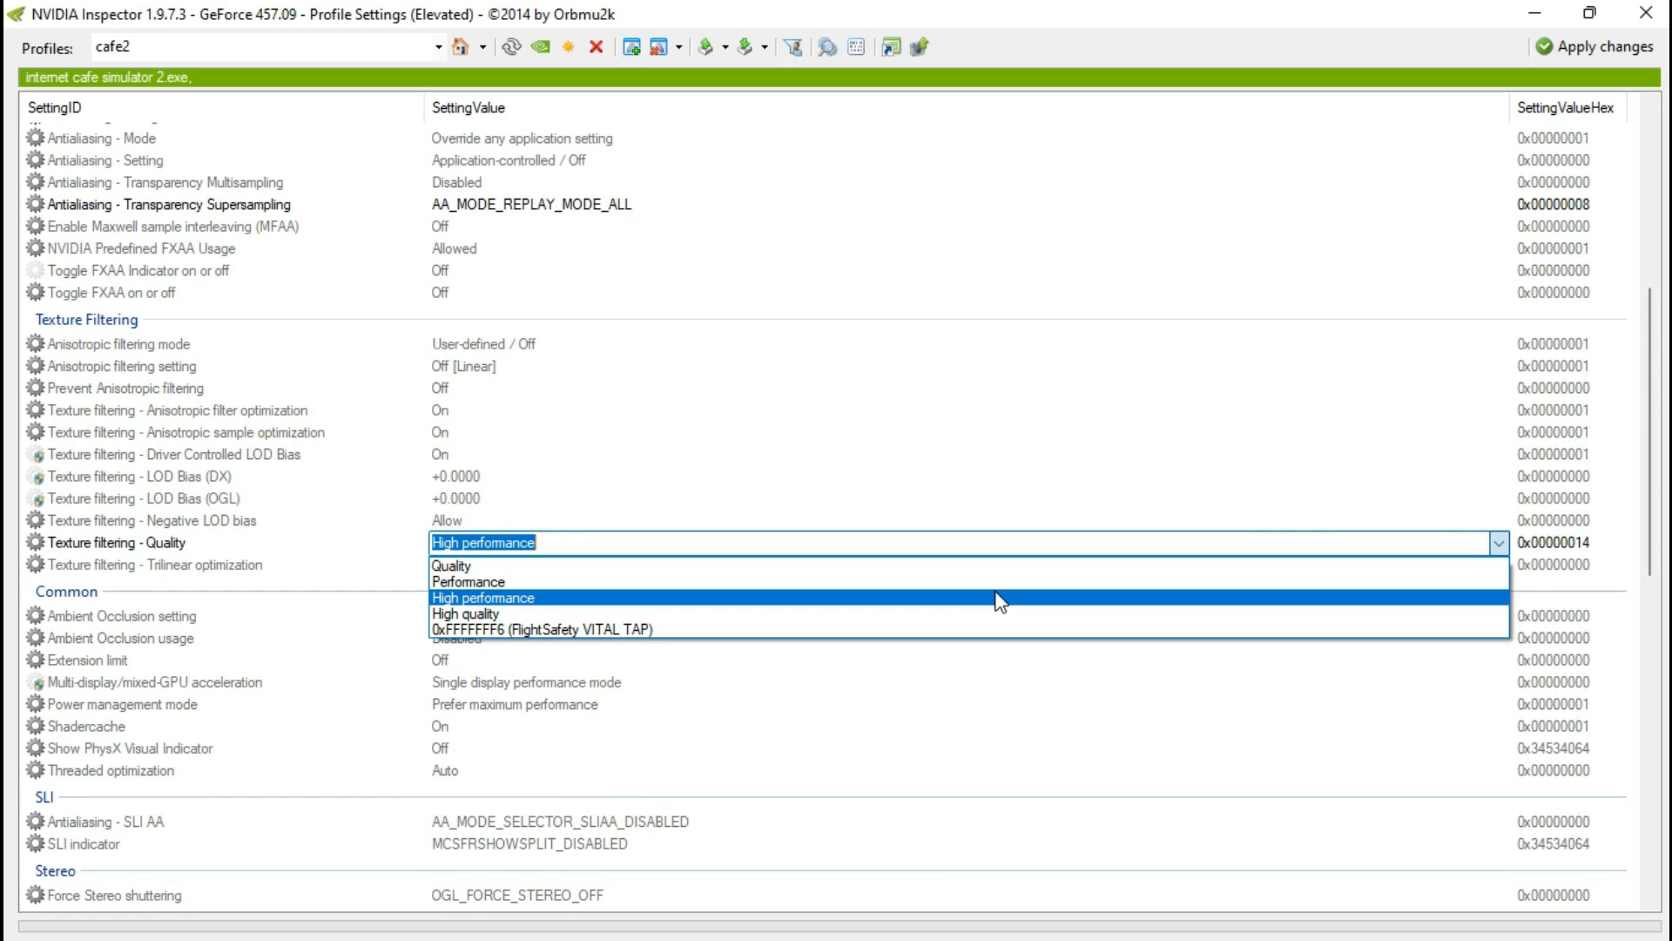
click(482, 597)
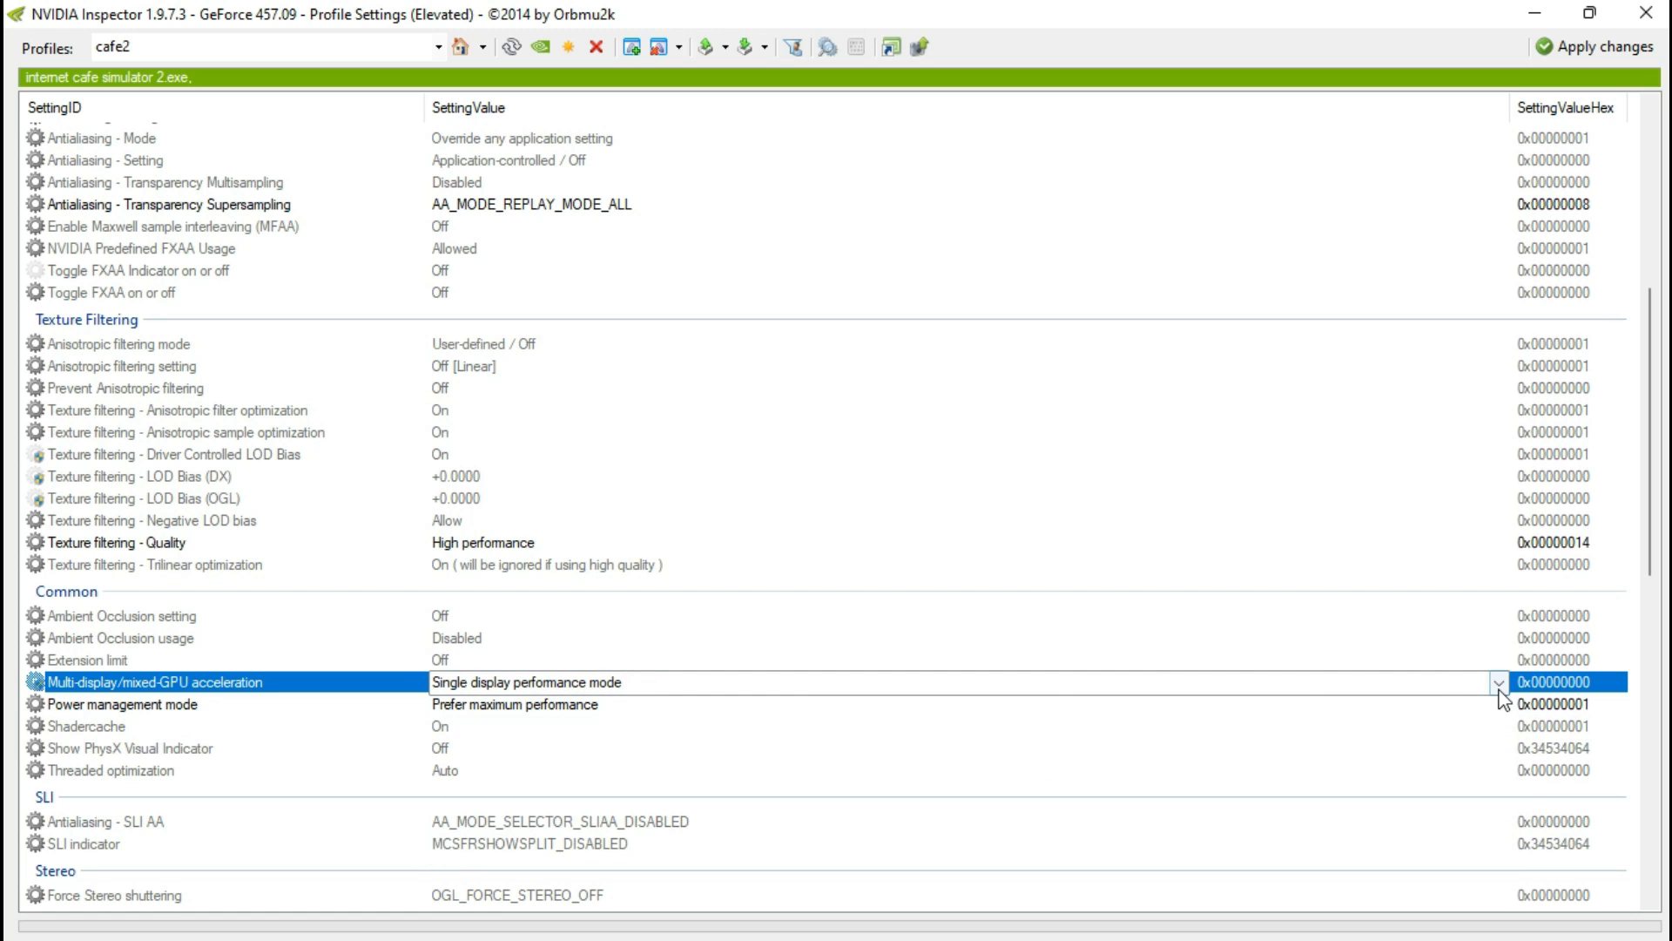
click(1498, 681)
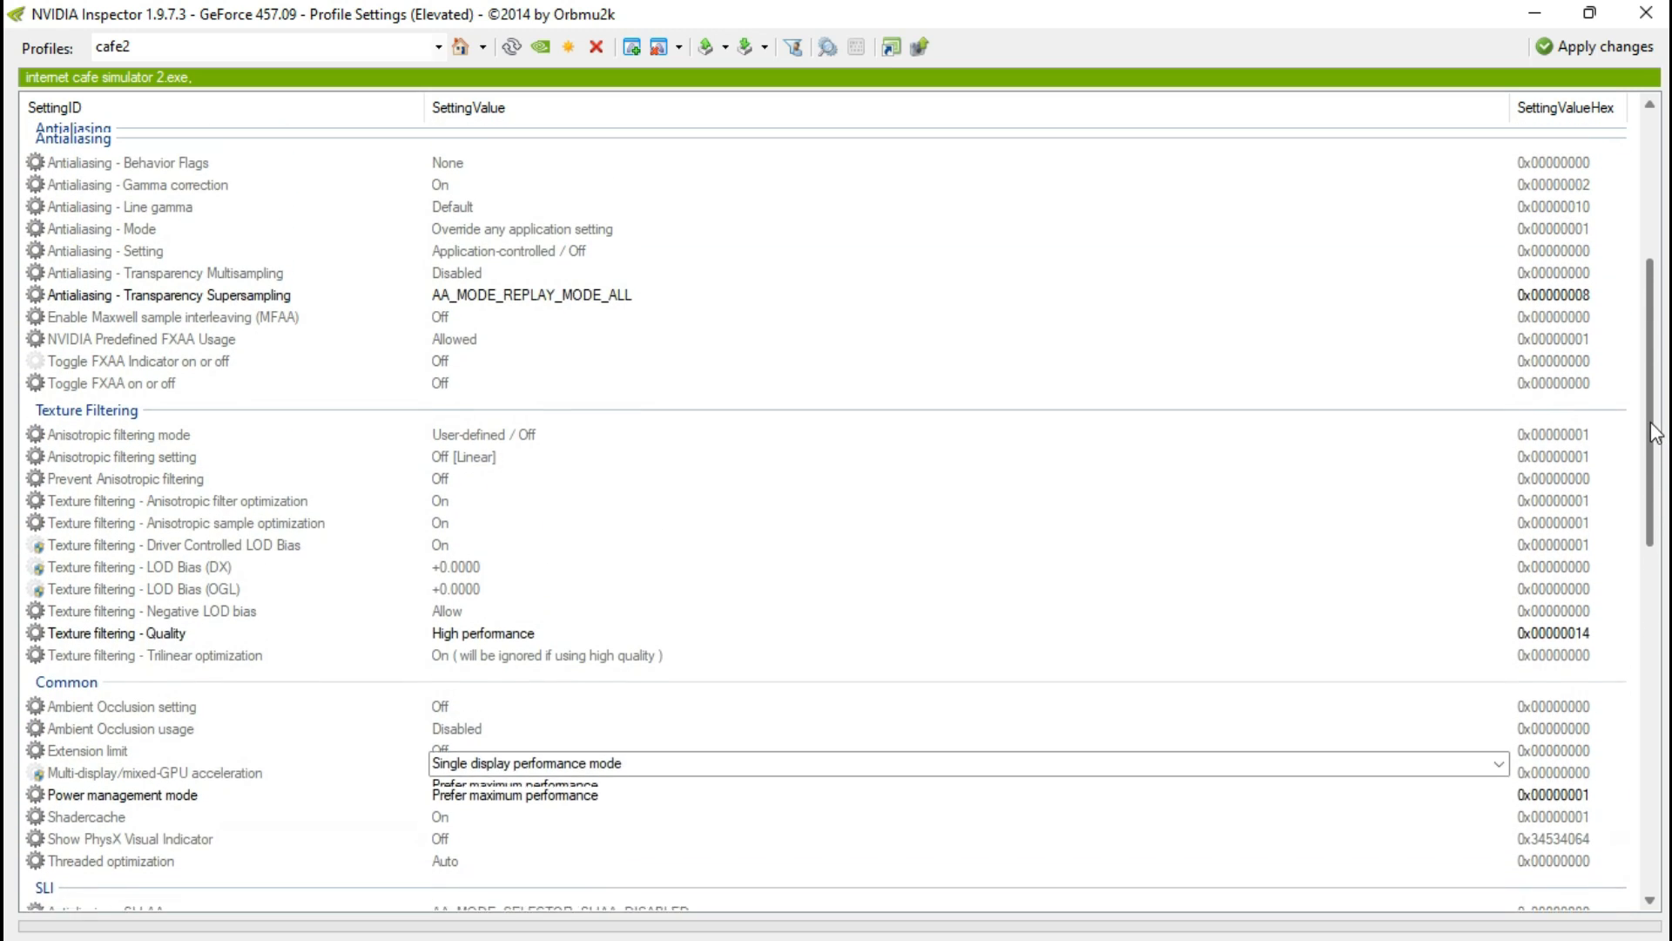
Step: Change the LOD Bias (DX) value to 0x000000
scroll(up, 3)
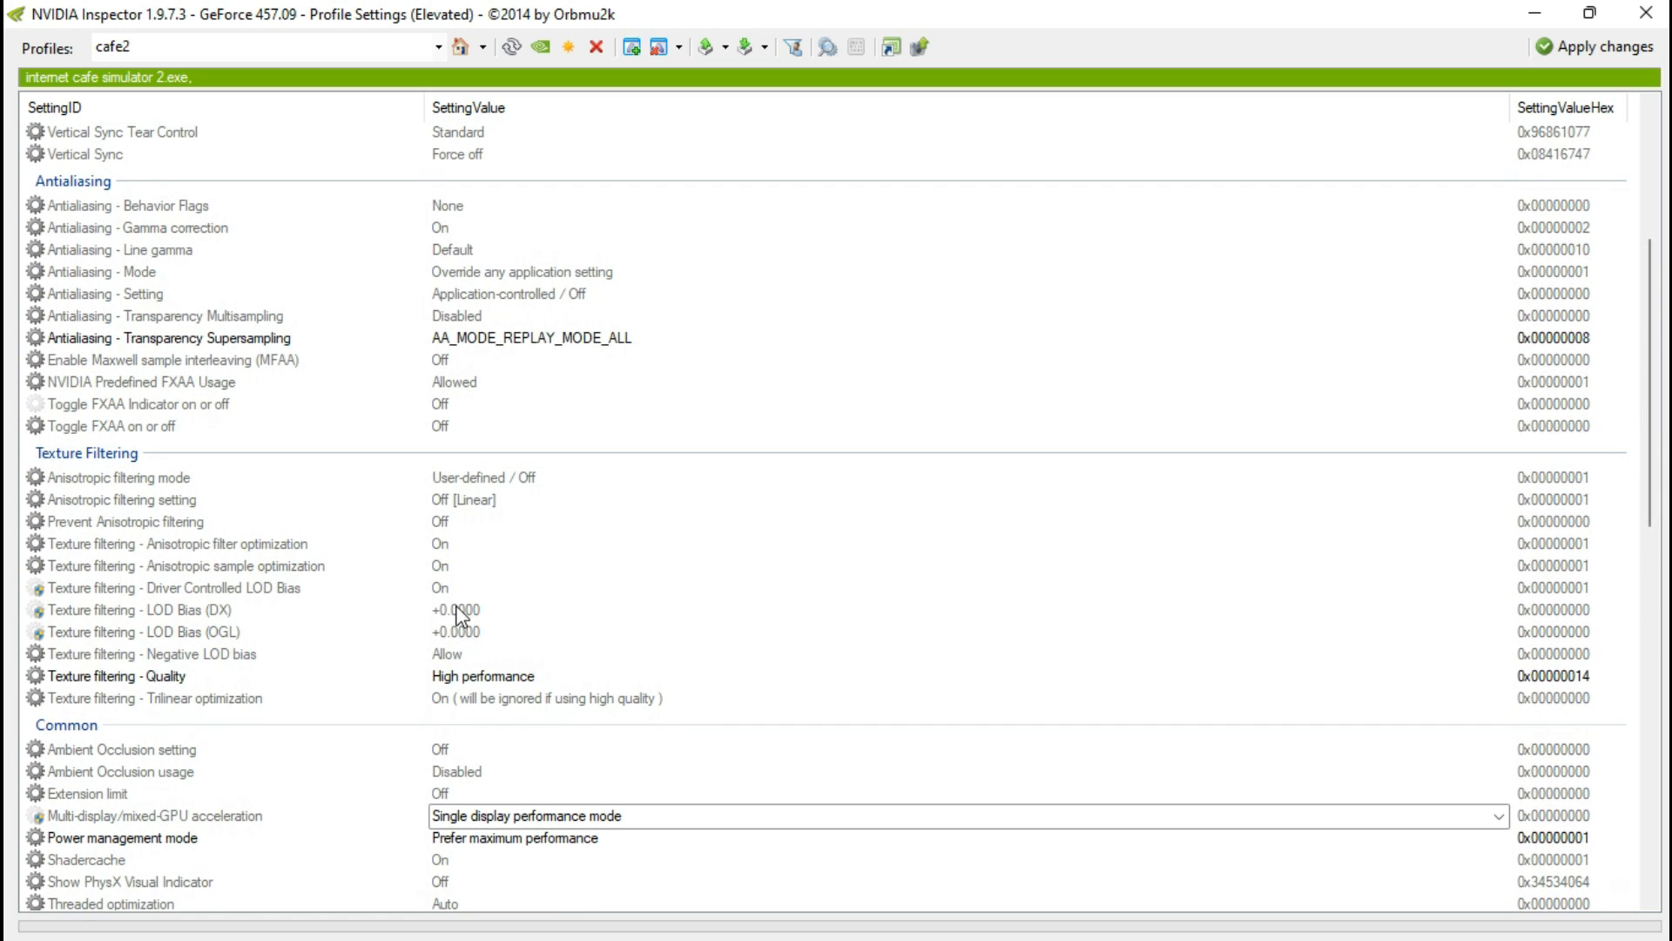
click(453, 610)
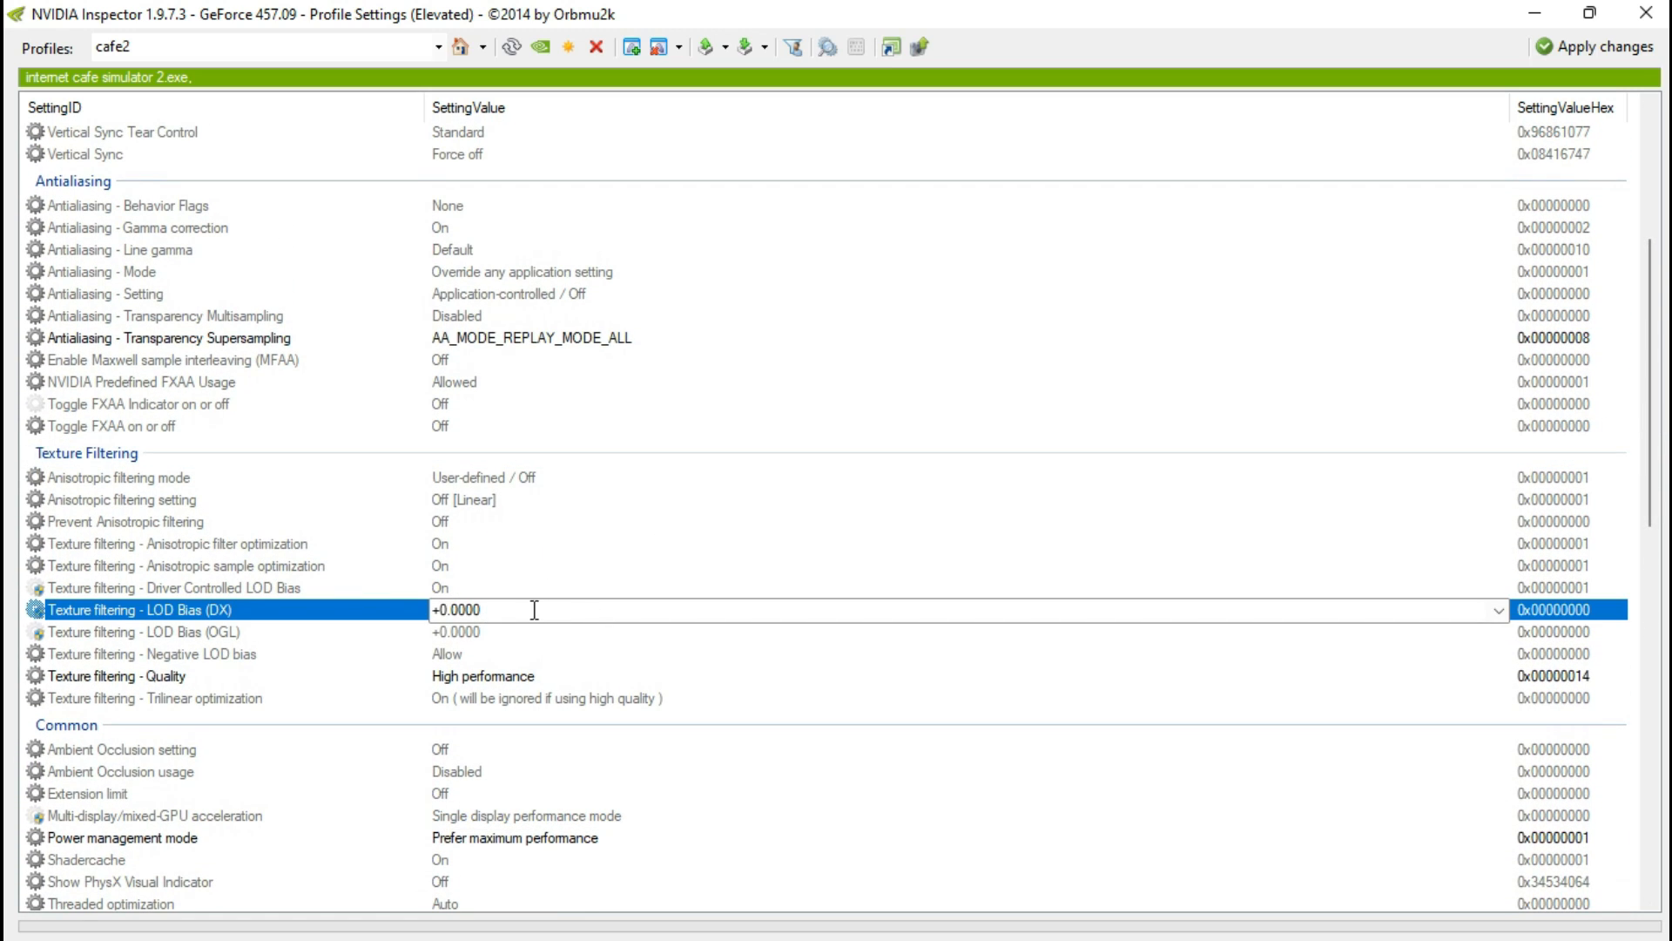
text(0x)
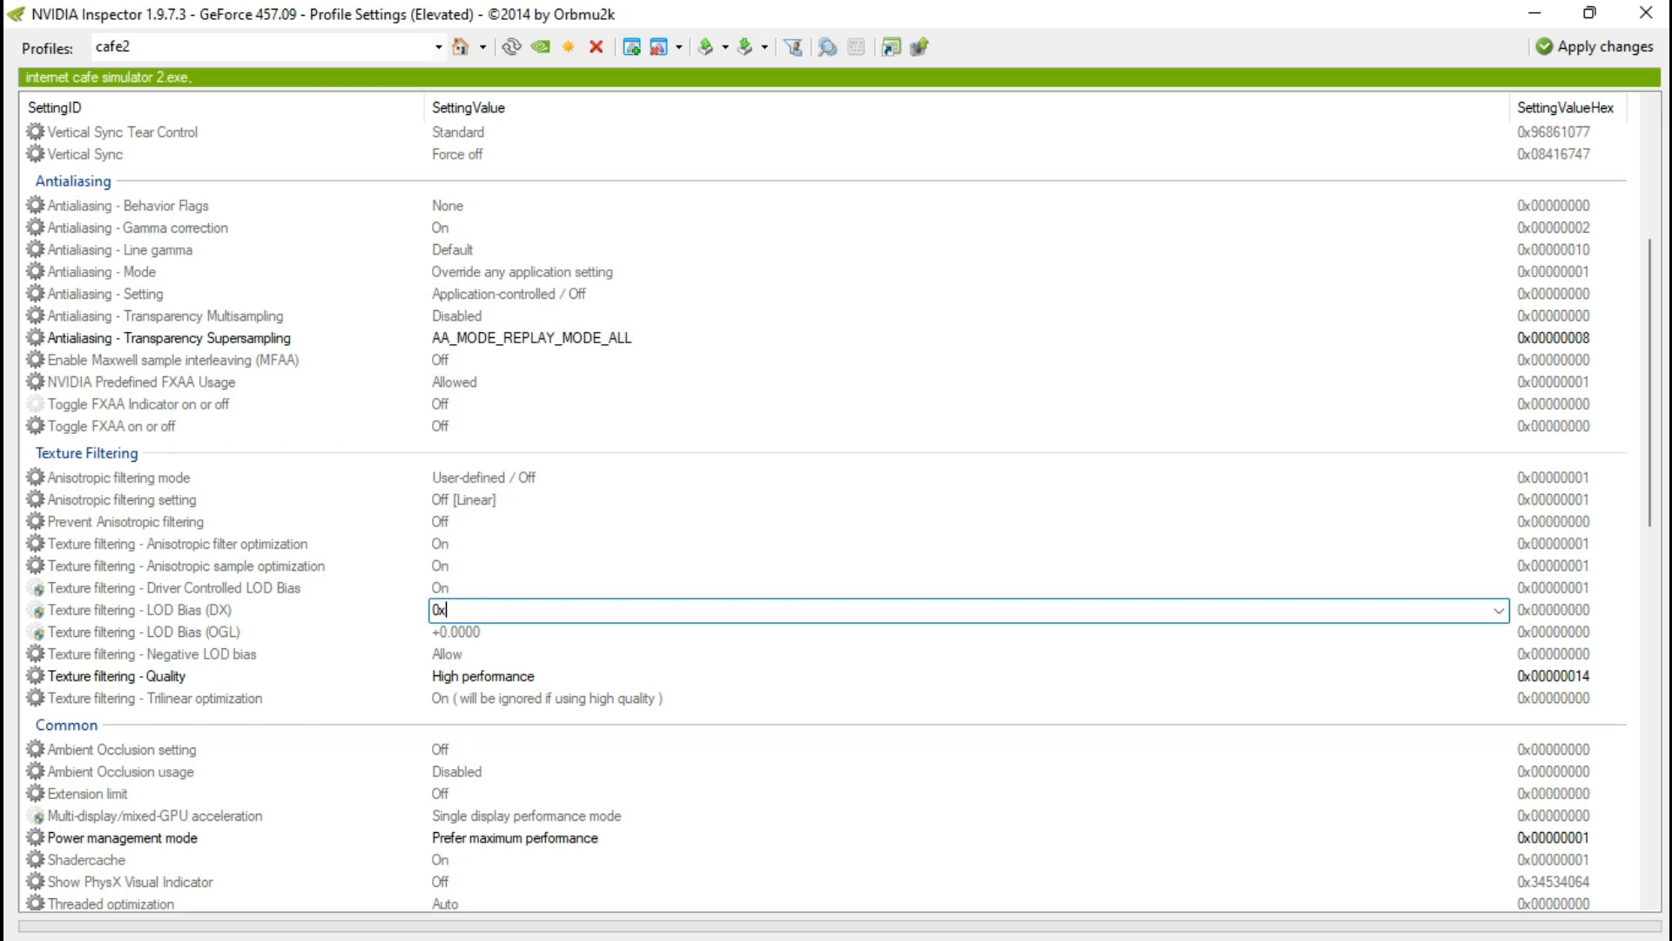
text(000000)
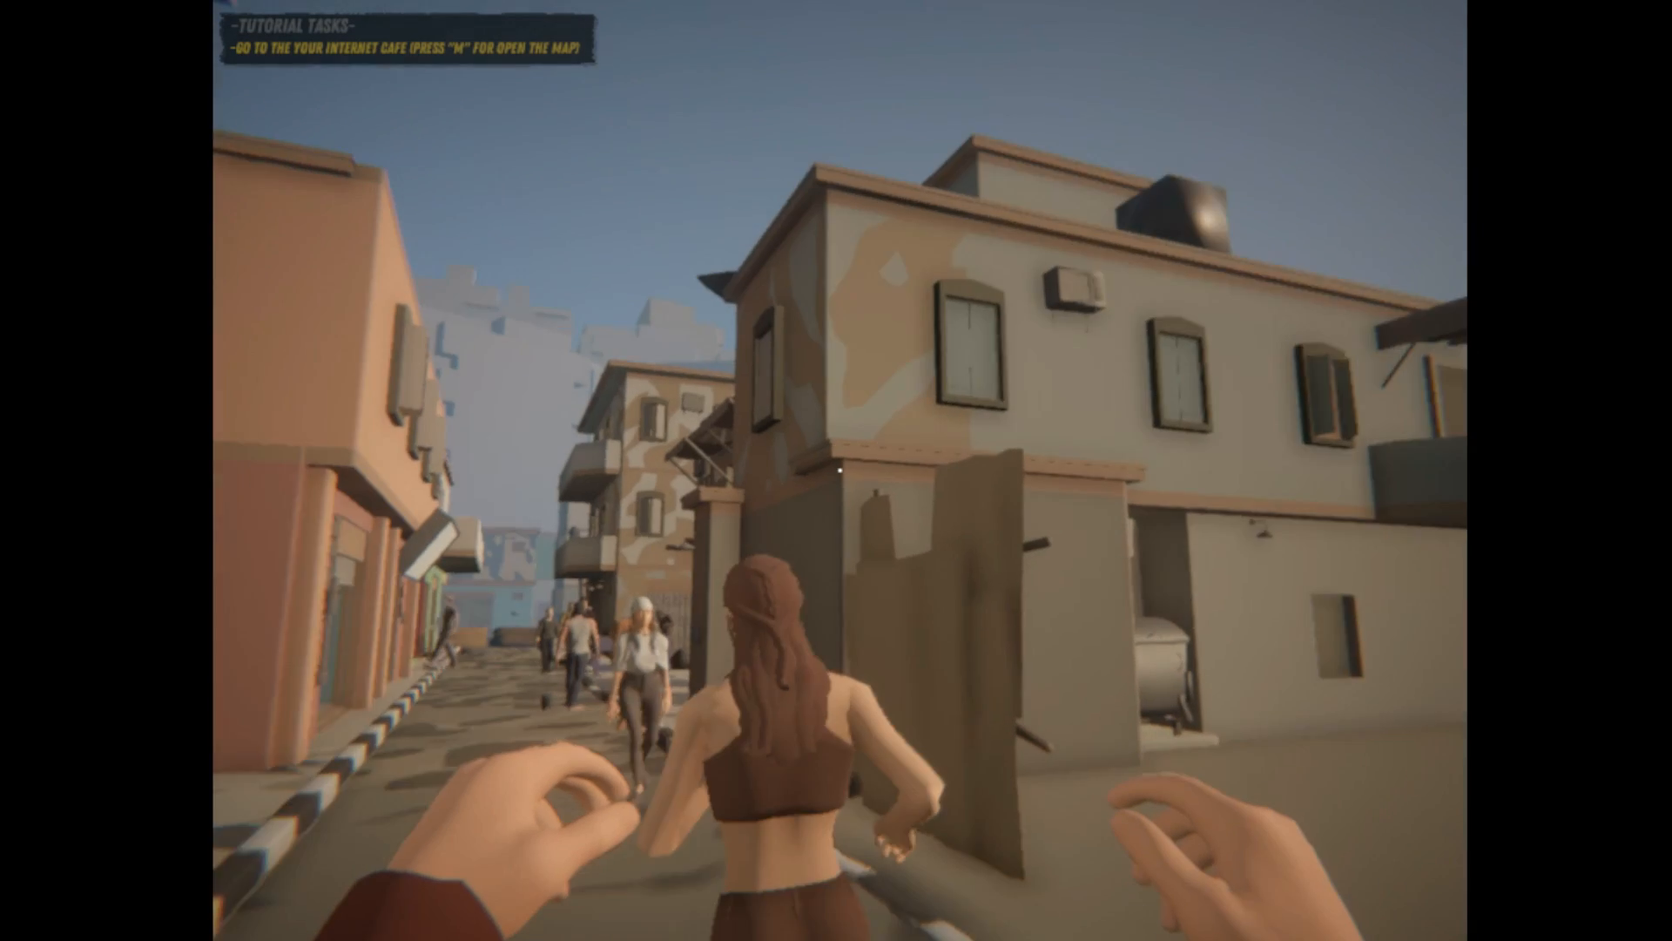
mouse_move(836, 471)
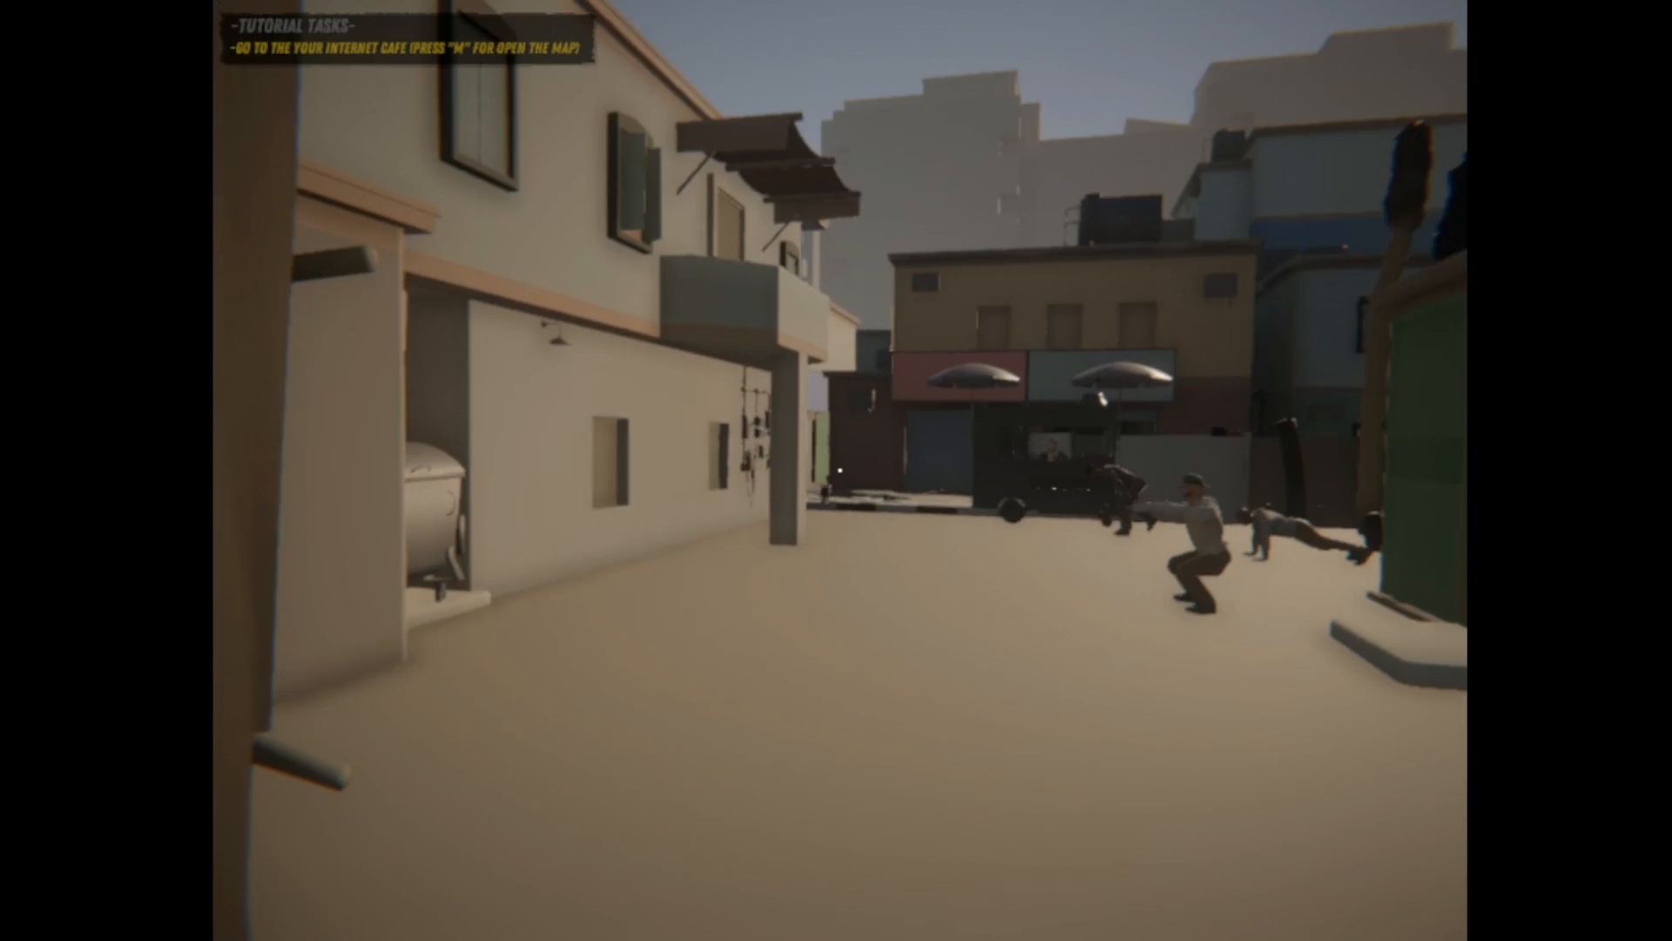